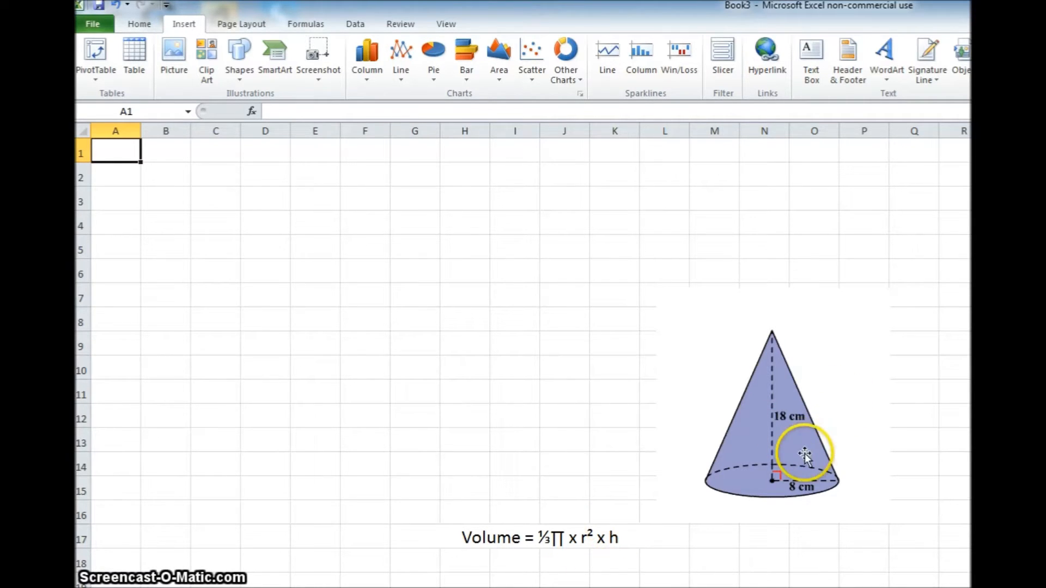
{"action": "mouse_move", "coordinate": [796, 505]}
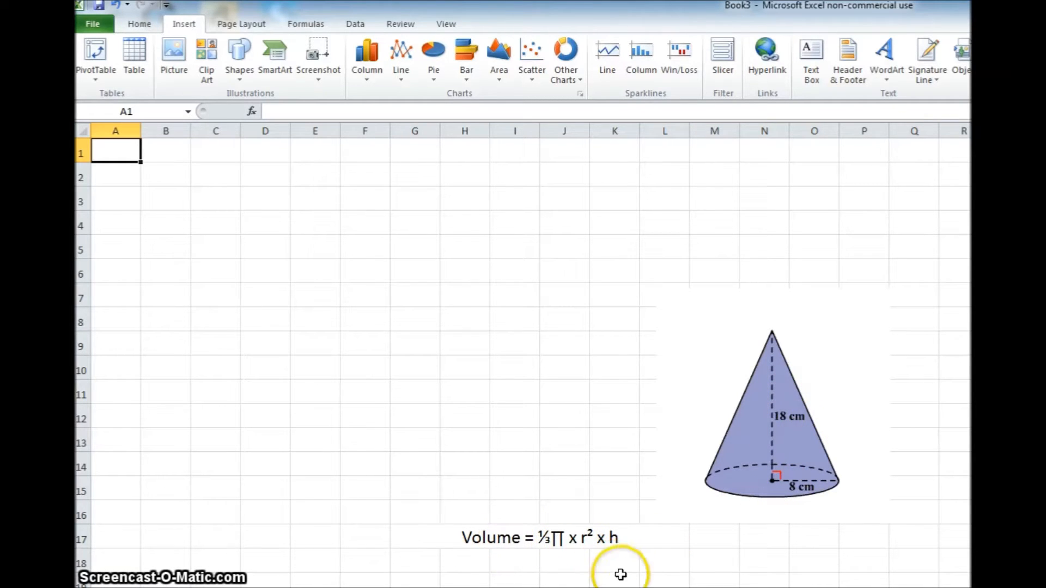
{"action": "mouse_move", "coordinate": [771, 454]}
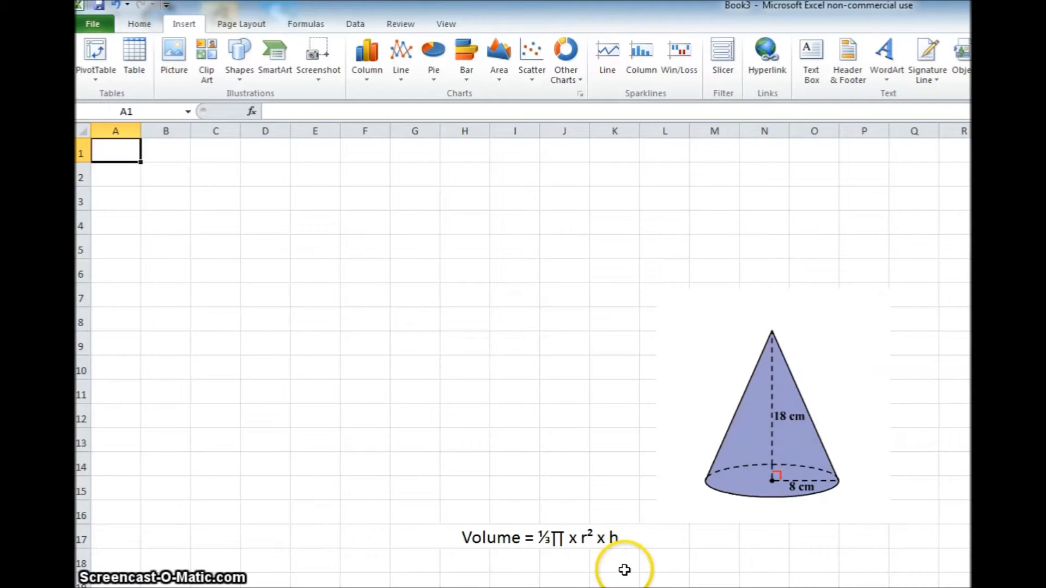
{"action": "mouse_move", "coordinate": [577, 565]}
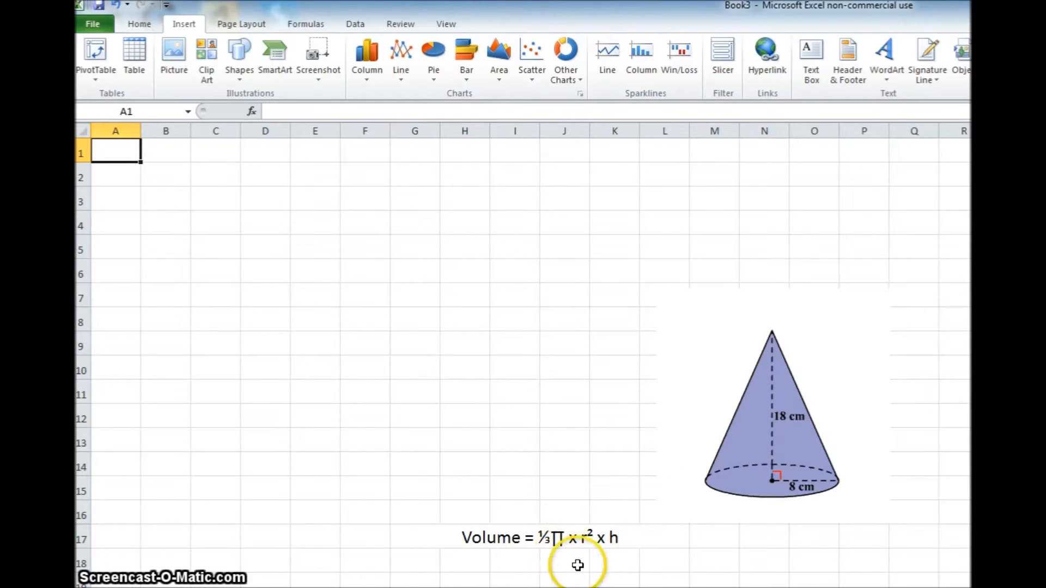
{"action": "mouse_move", "coordinate": [590, 568]}
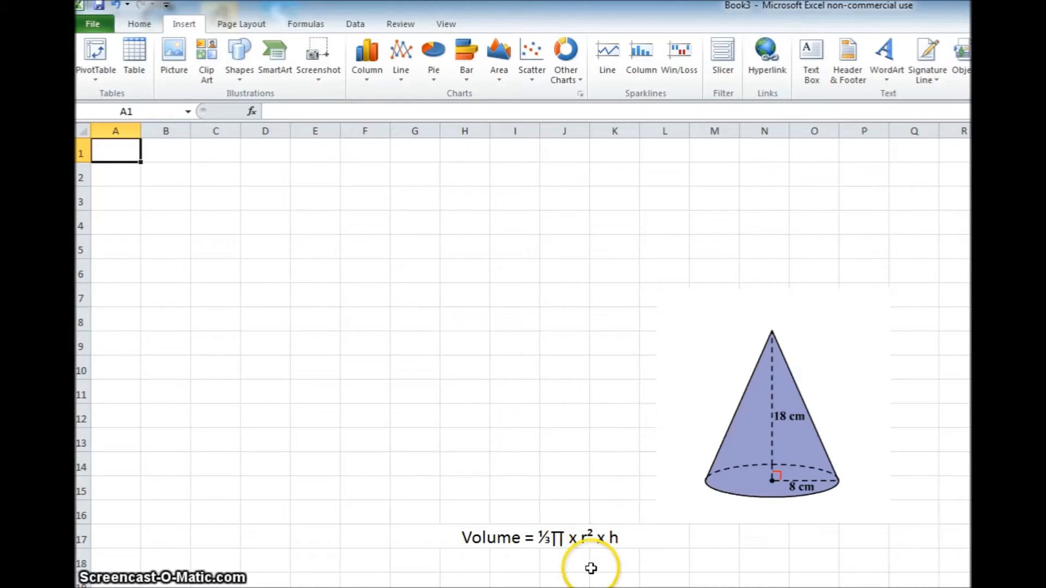
{"action": "mouse_move", "coordinate": [632, 548]}
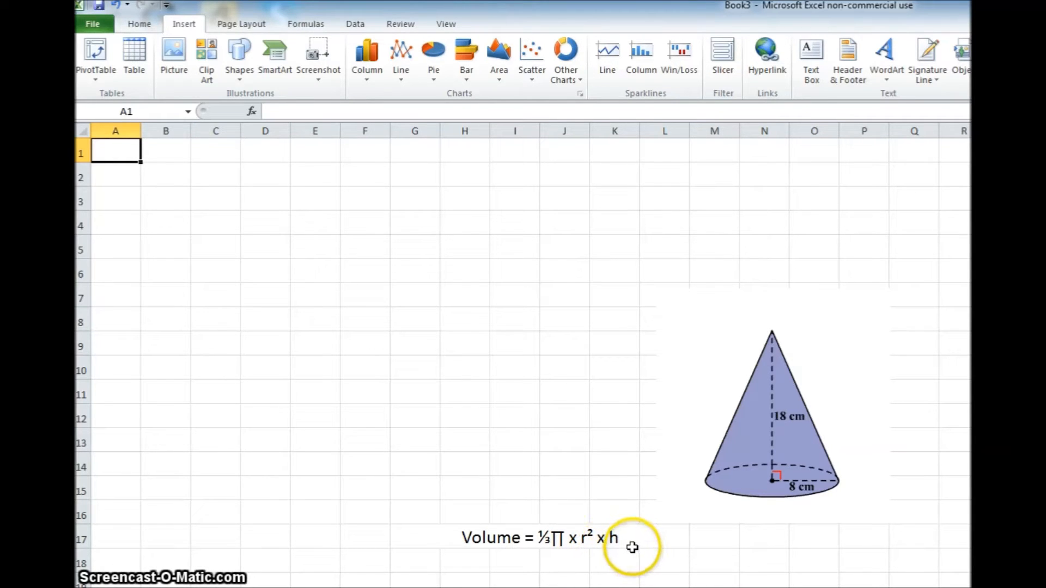
{"action": "mouse_move", "coordinate": [630, 547]}
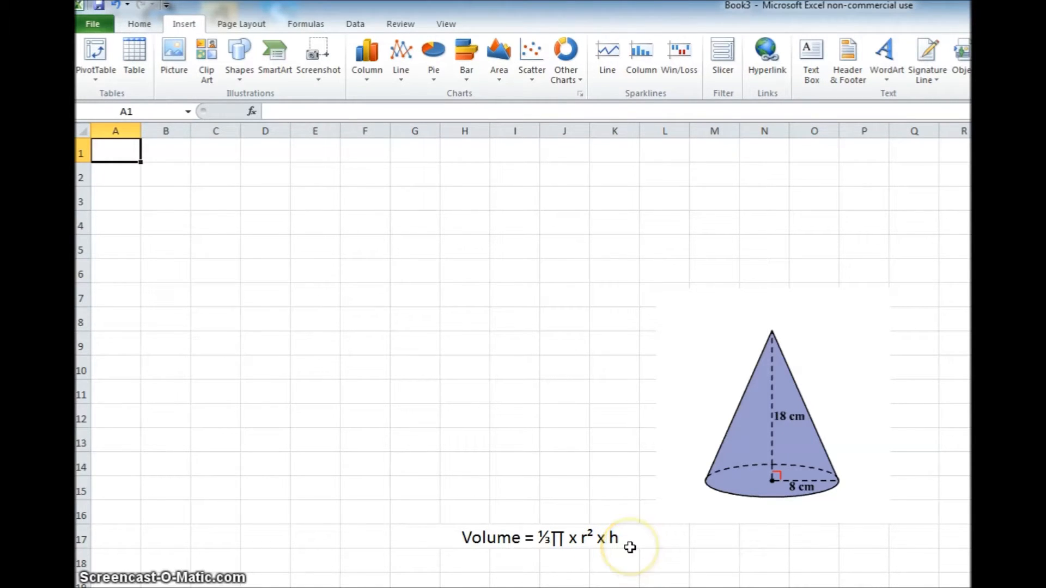
{"action": "mouse_move", "coordinate": [737, 484]}
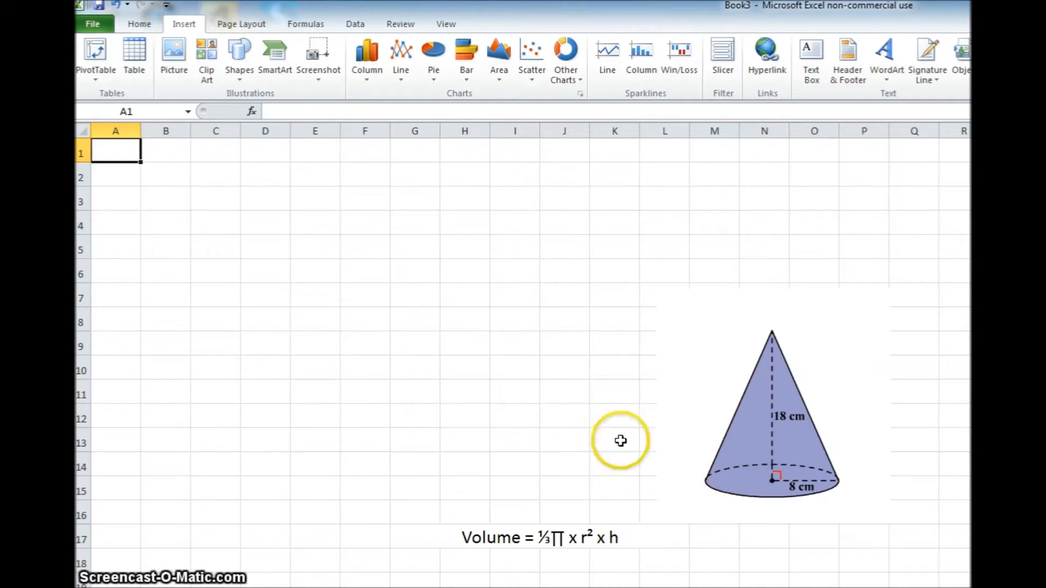
{"action": "mouse_move", "coordinate": [227, 191]}
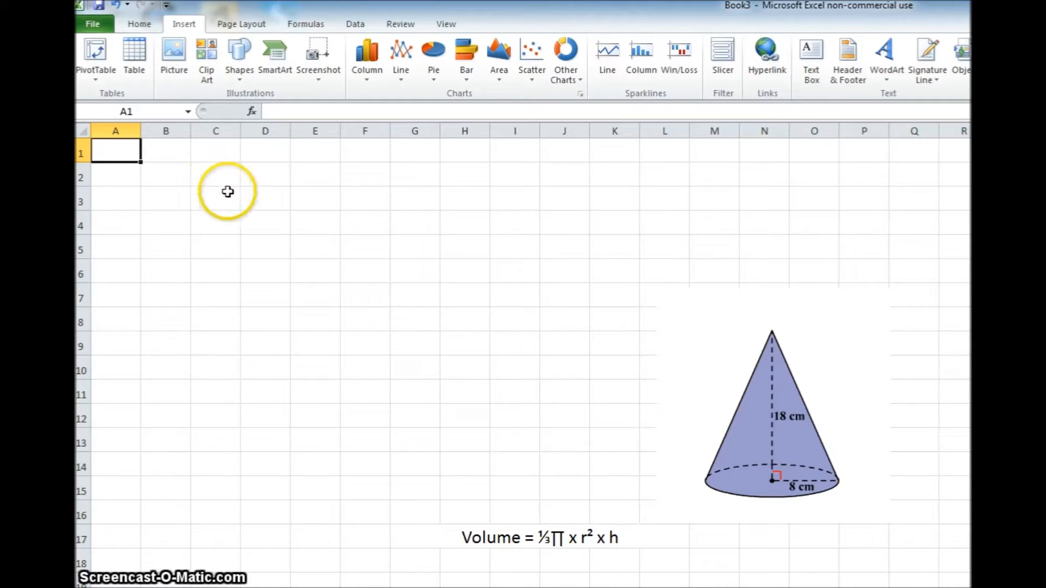
{"action": "mouse_move", "coordinate": [120, 131]}
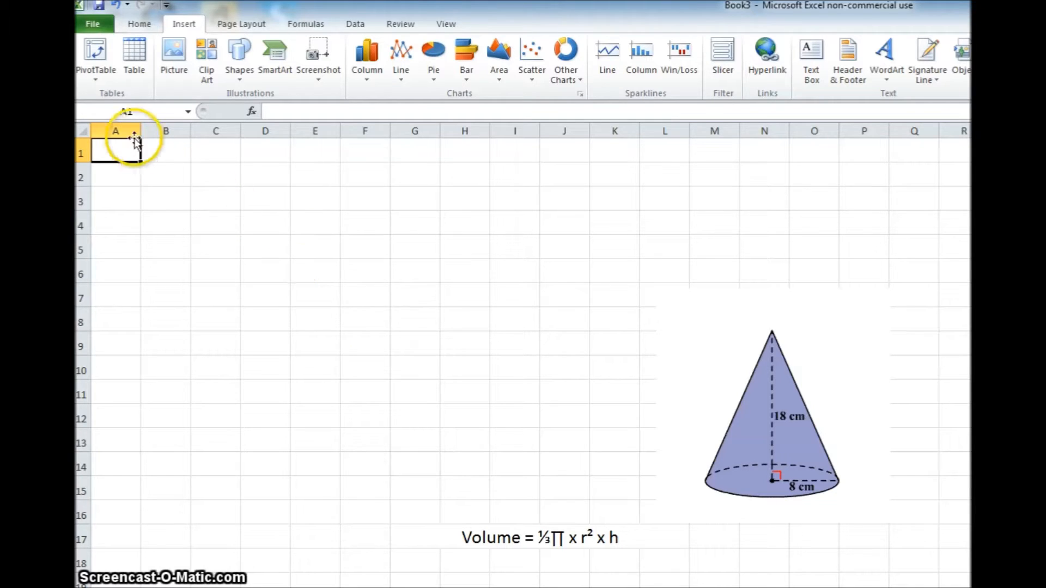
Widen columns A–C and move the cone picture up, then deselect it
{"action": "left_click", "coordinate": [115, 131]}
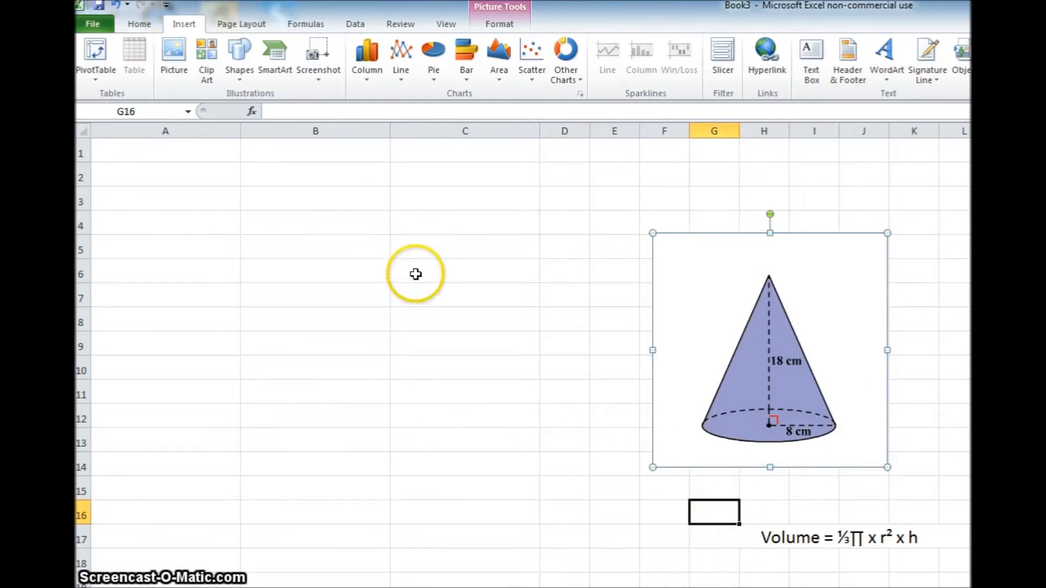
{"action": "left_click", "coordinate": [165, 153]}
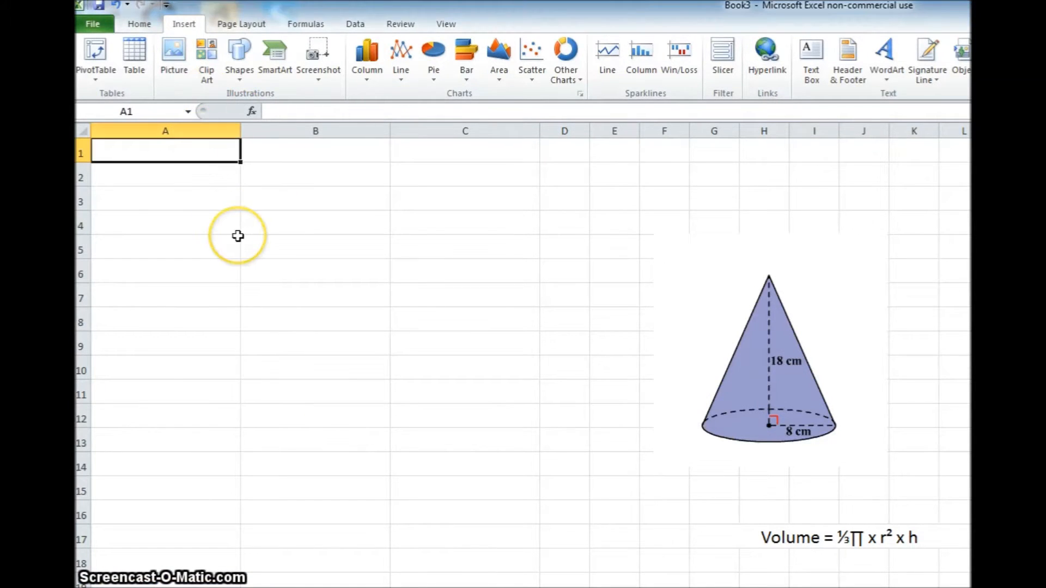
Type headings 'r (radius)' in A1, 'h (height)' in B1 and 'Volume' in C1
{"action": "type", "text": "r ("}
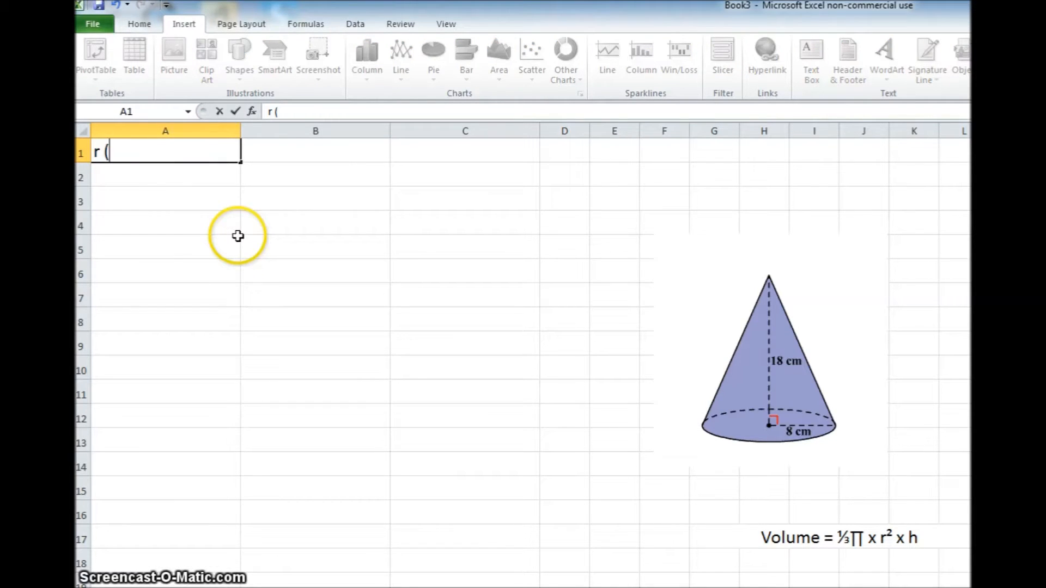
{"action": "type", "text": "radi"}
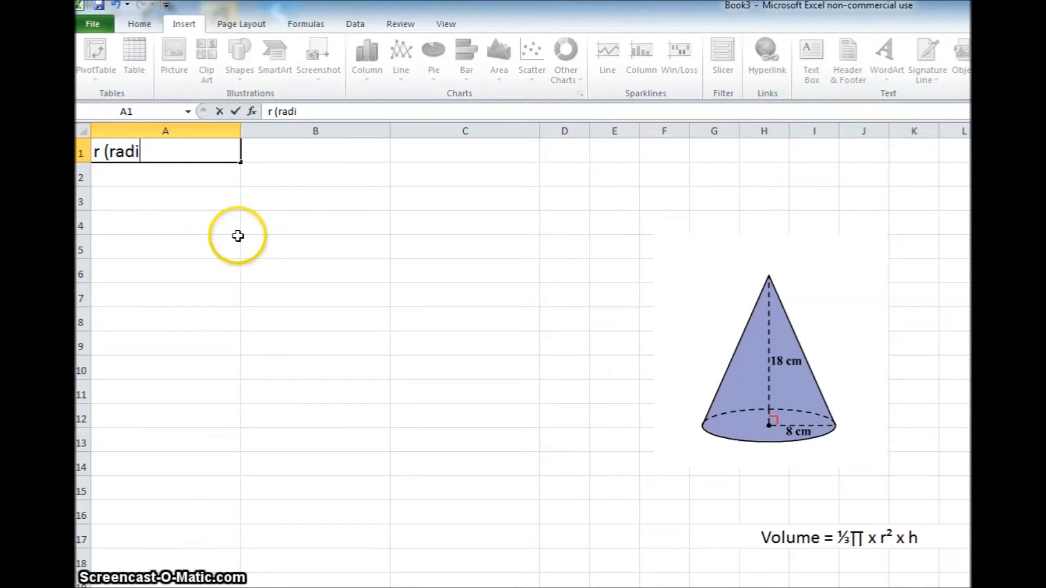
{"action": "type", "text": "us)"}
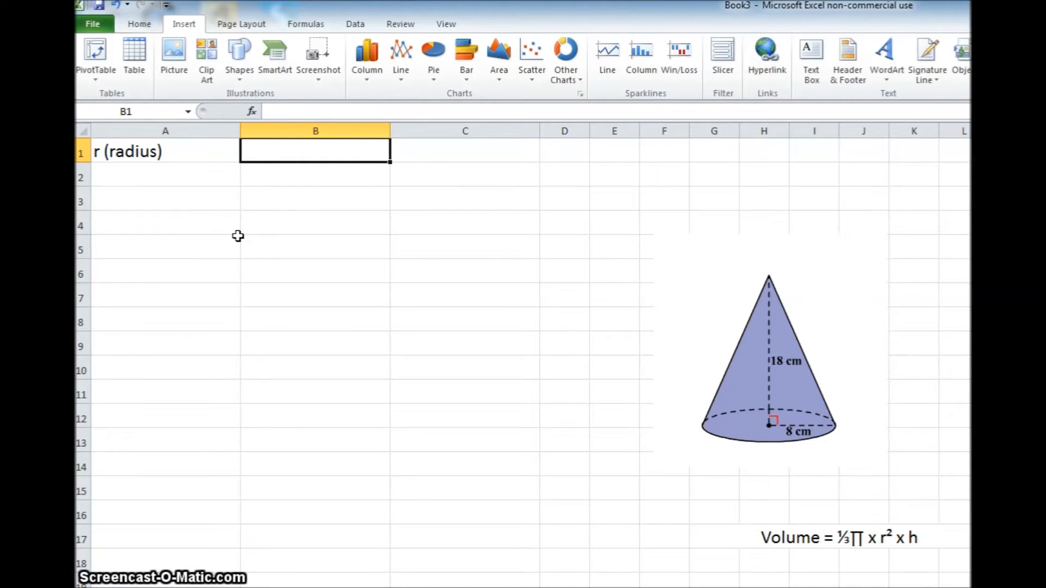
{"action": "type", "text": "h ("}
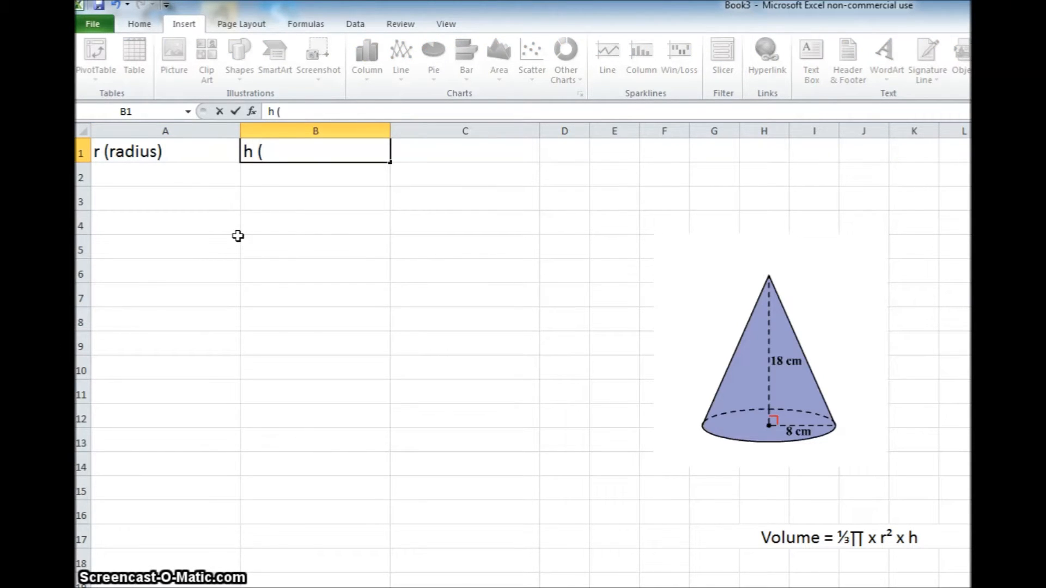
{"action": "type", "text": "height"}
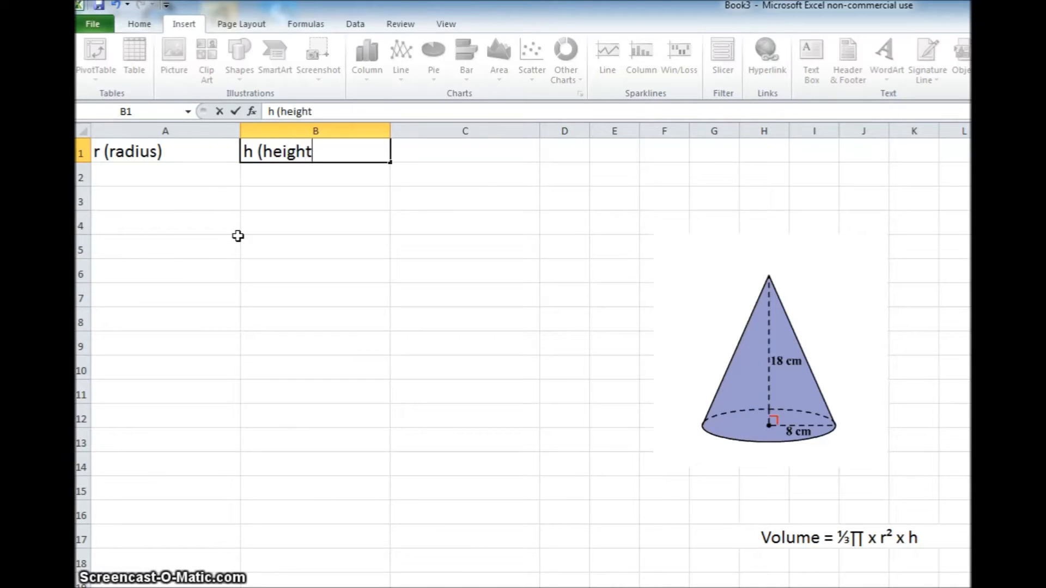
{"action": "left_click", "coordinate": [465, 151]}
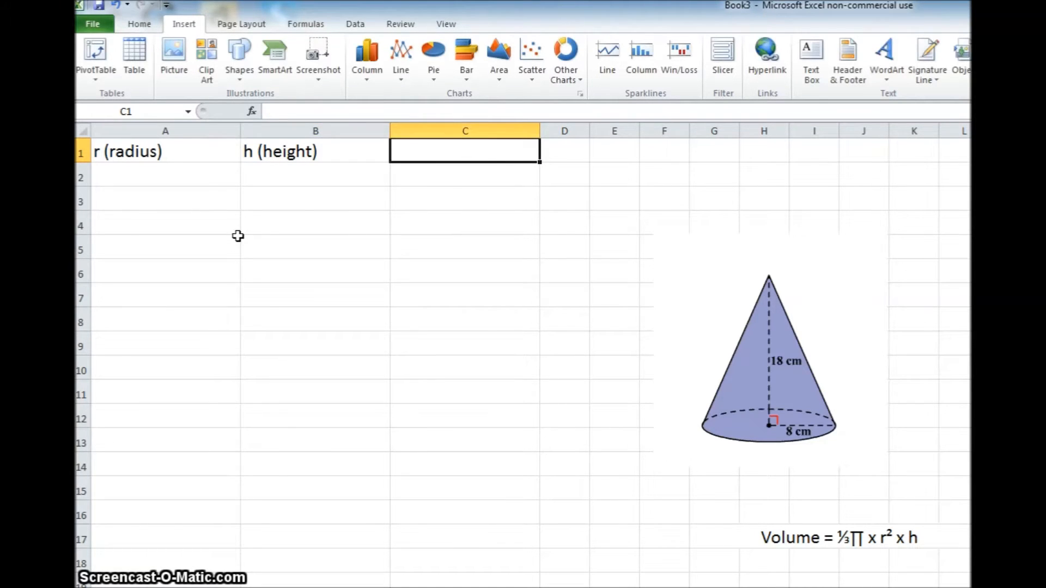
{"action": "type", "text": "V"}
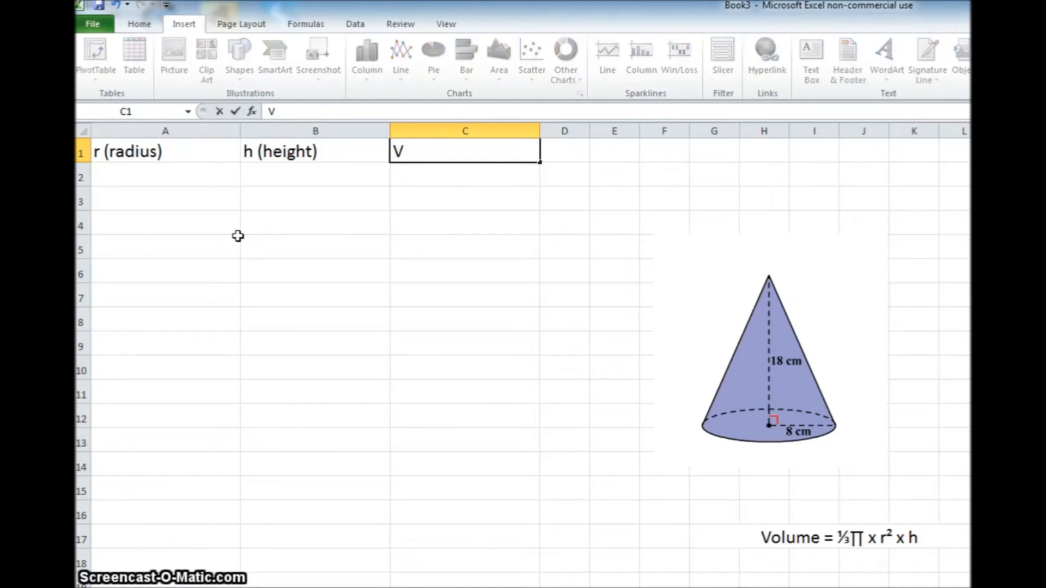
{"action": "type", "text": "olume"}
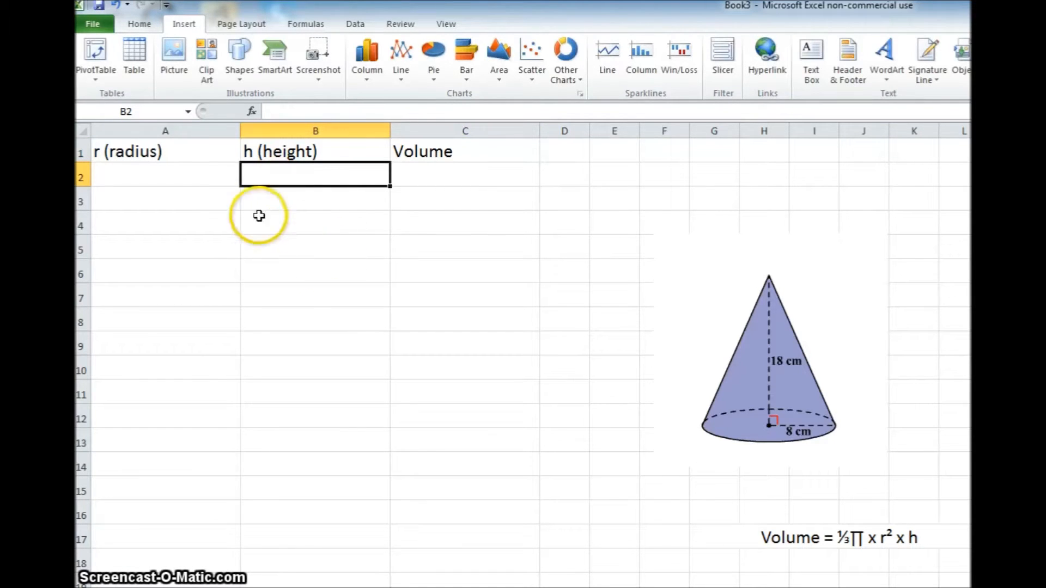
{"action": "mouse_move", "coordinate": [195, 180]}
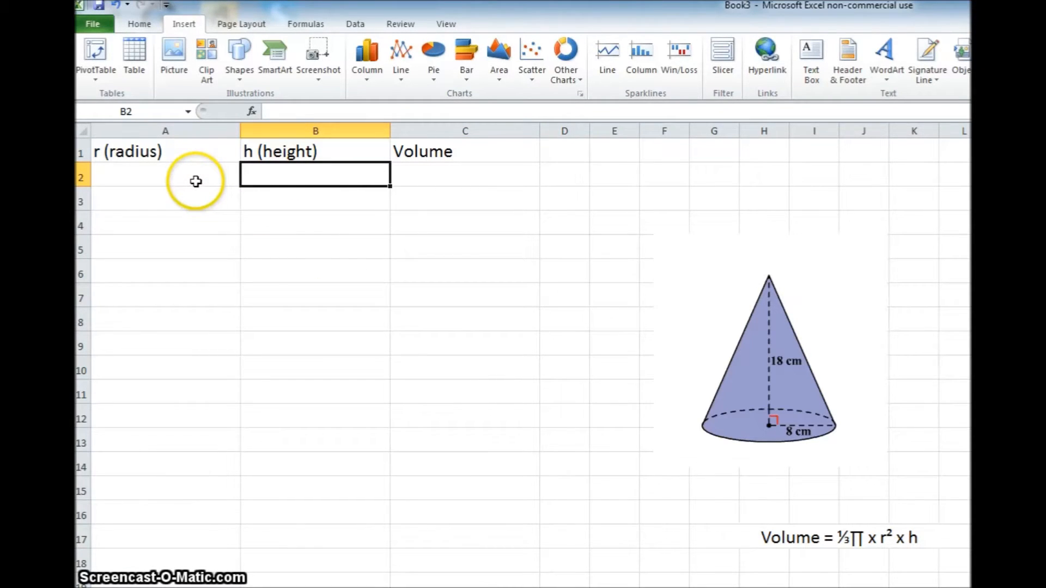
{"action": "left_click", "coordinate": [195, 179]}
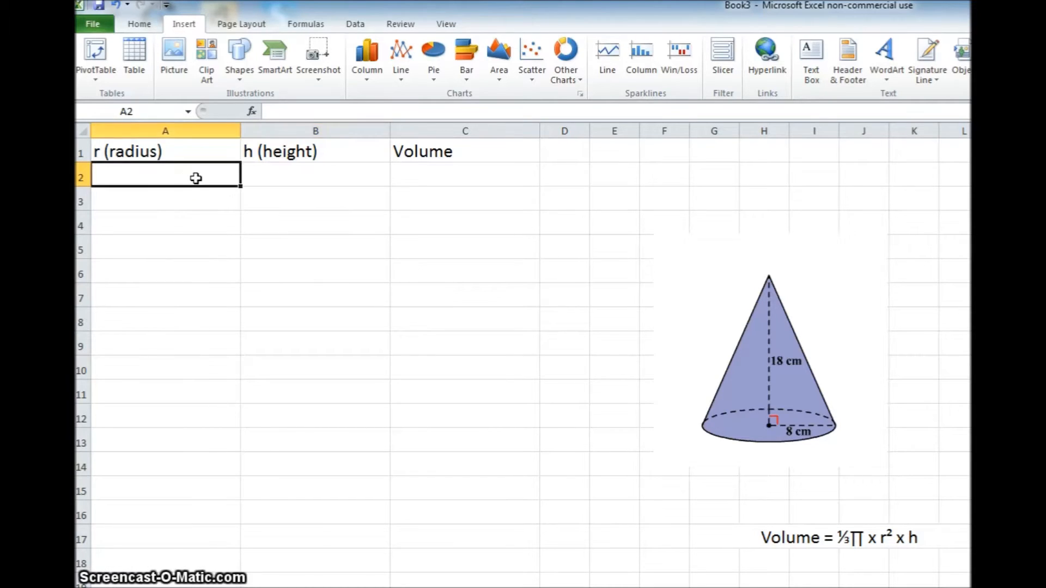
{"action": "left_click", "coordinate": [316, 177]}
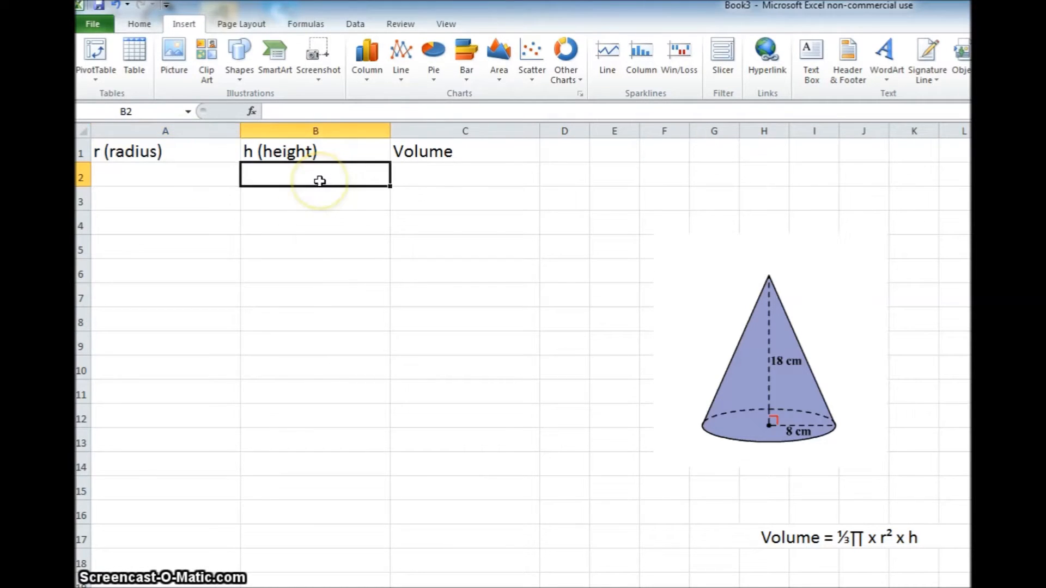
{"action": "mouse_move", "coordinate": [441, 358]}
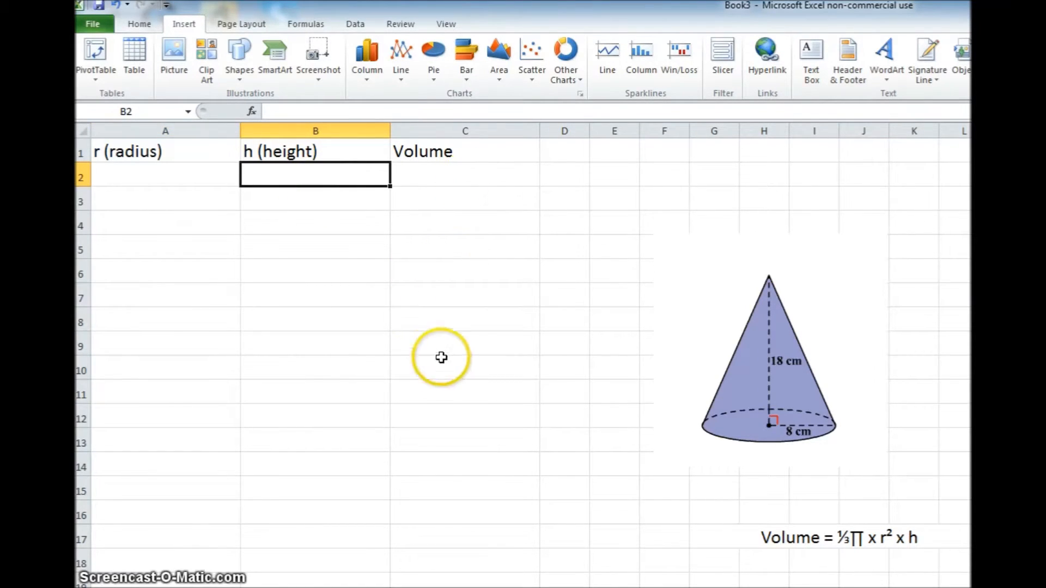
{"action": "mouse_move", "coordinate": [458, 174]}
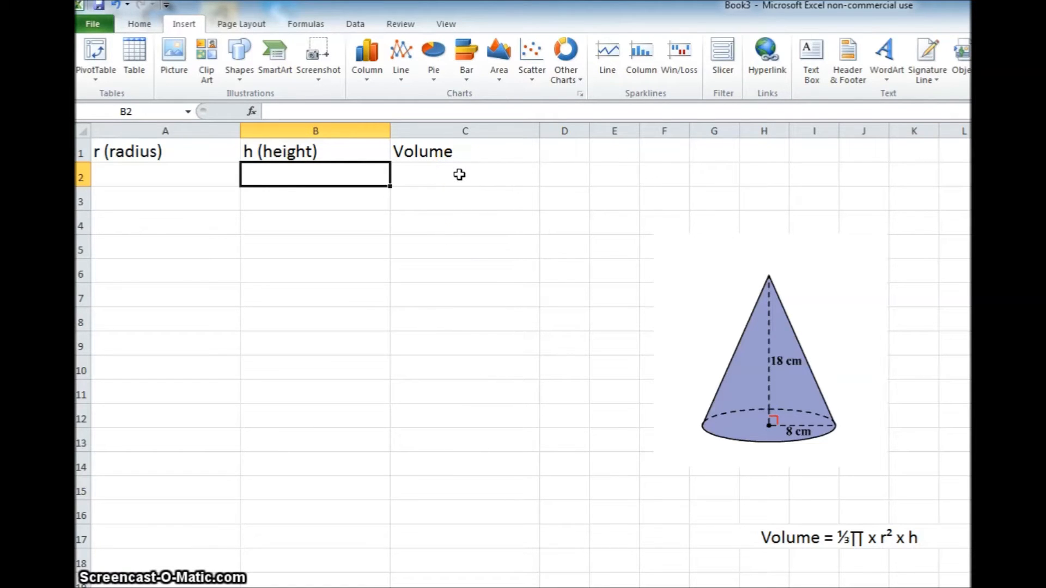
{"action": "left_click", "coordinate": [460, 175]}
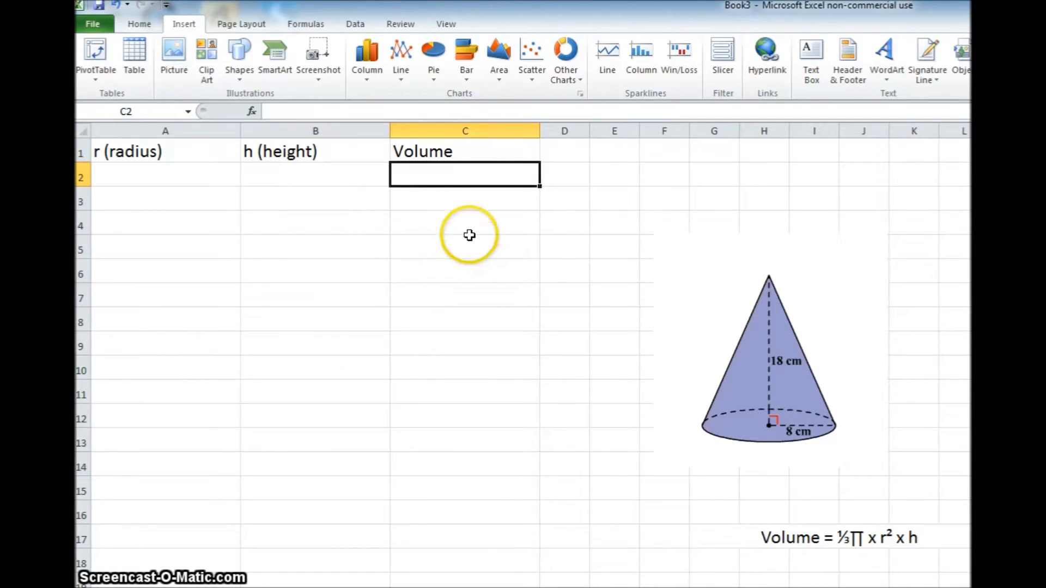
{"action": "mouse_move", "coordinate": [475, 181]}
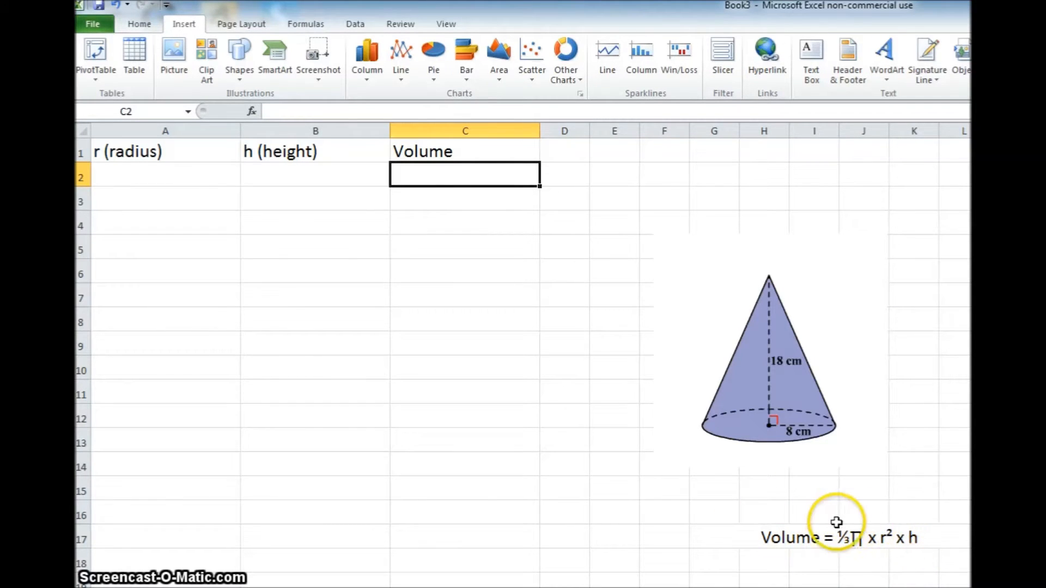
{"action": "mouse_move", "coordinate": [816, 514]}
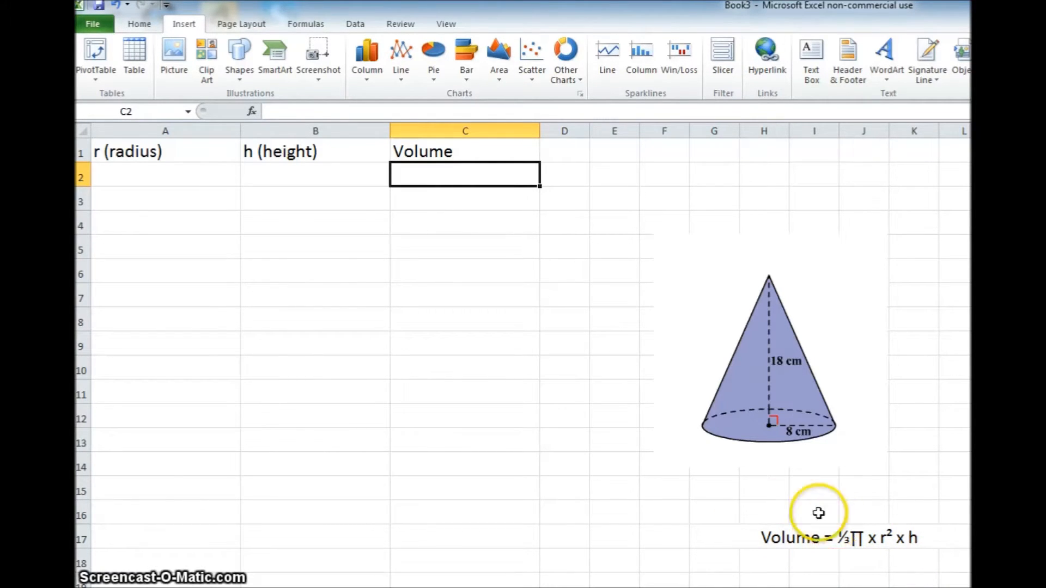
{"action": "mouse_move", "coordinate": [788, 514]}
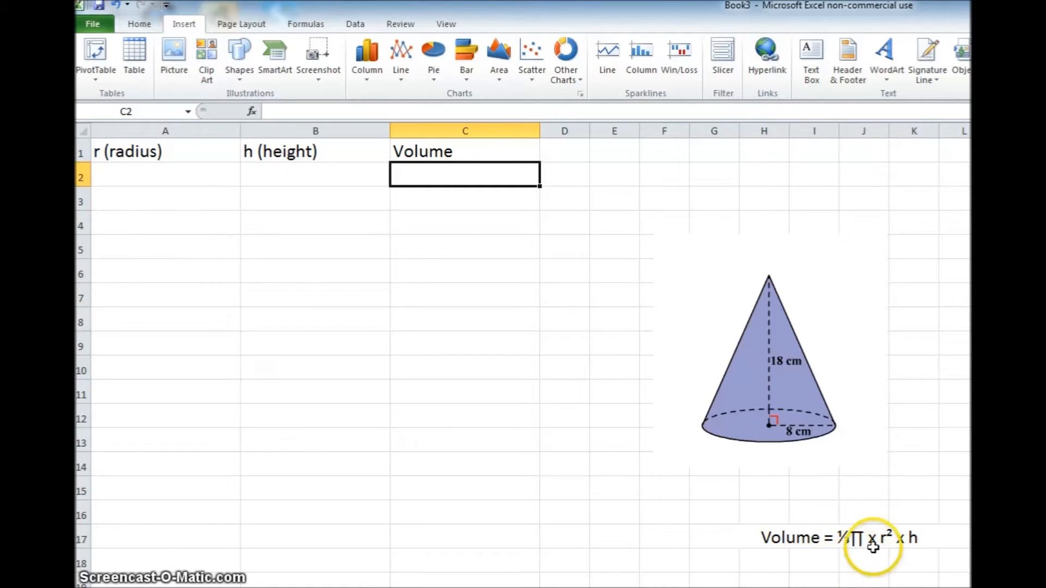
{"action": "mouse_move", "coordinate": [901, 546]}
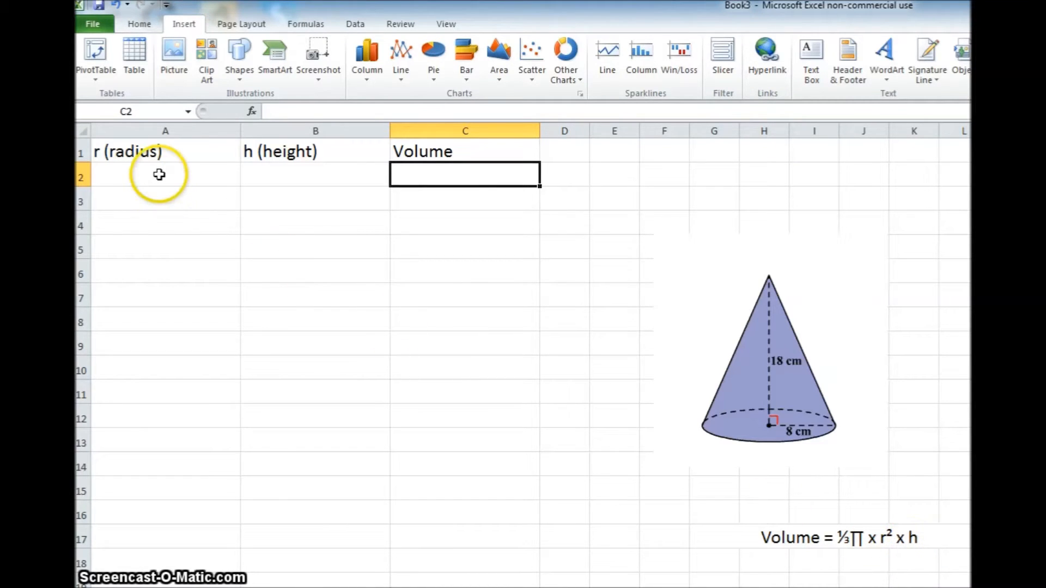
{"action": "left_click", "coordinate": [160, 174]}
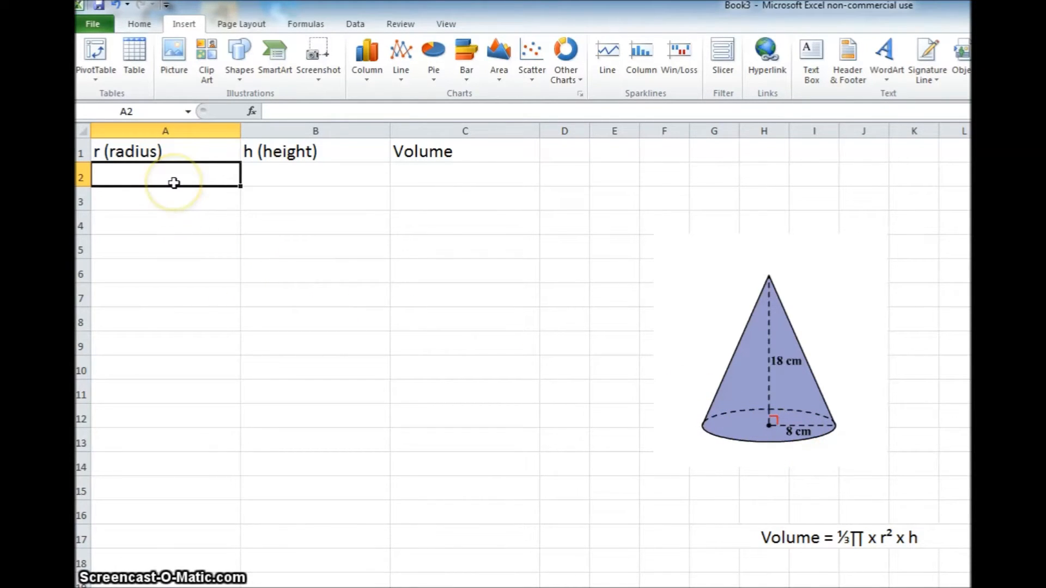
Enter radius 8 in A2 and height 18 in B2
{"action": "type", "text": "8"}
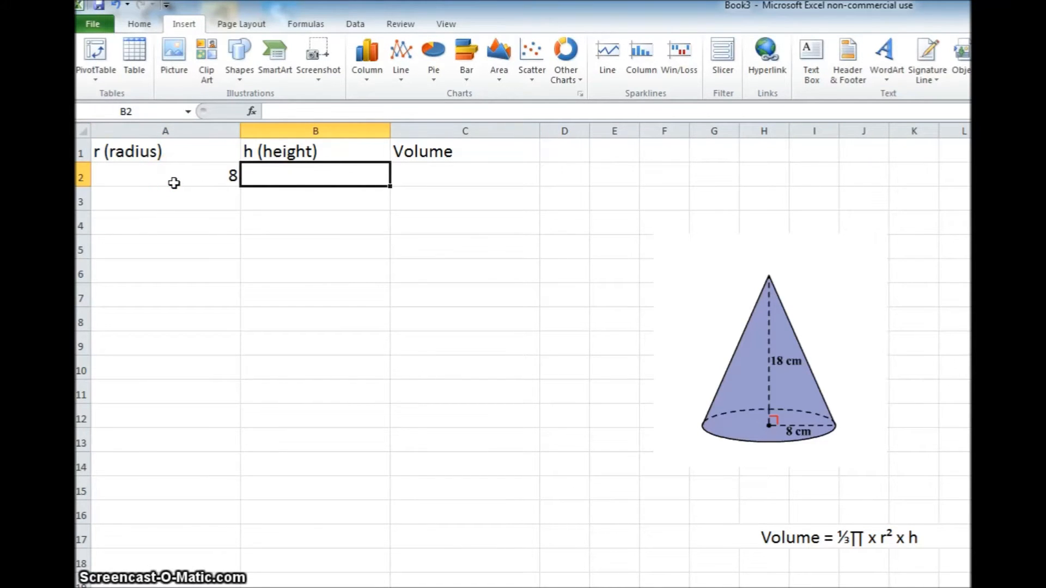
{"action": "type", "text": "18"}
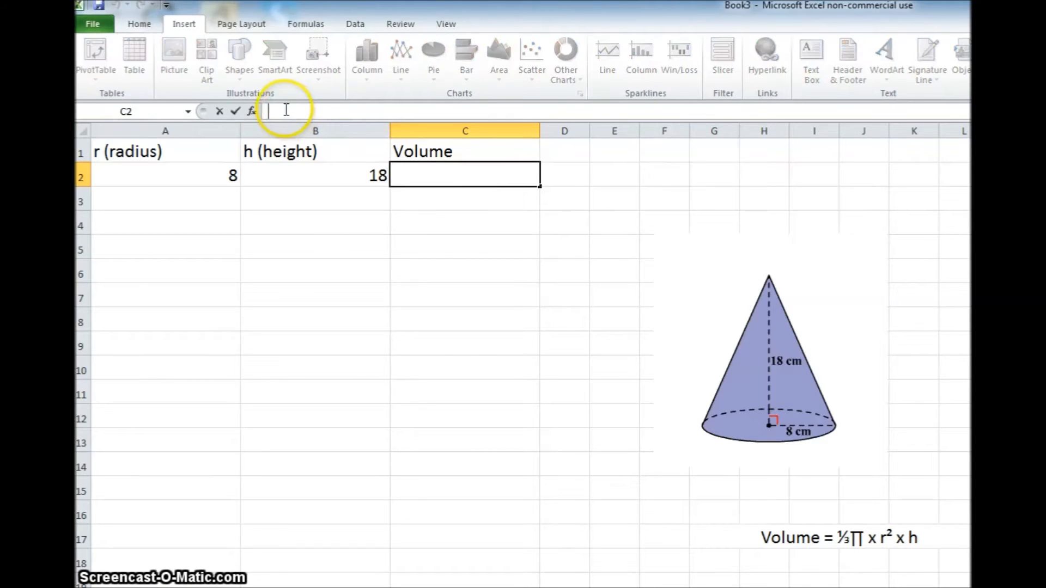
{"action": "mouse_move", "coordinate": [253, 112]}
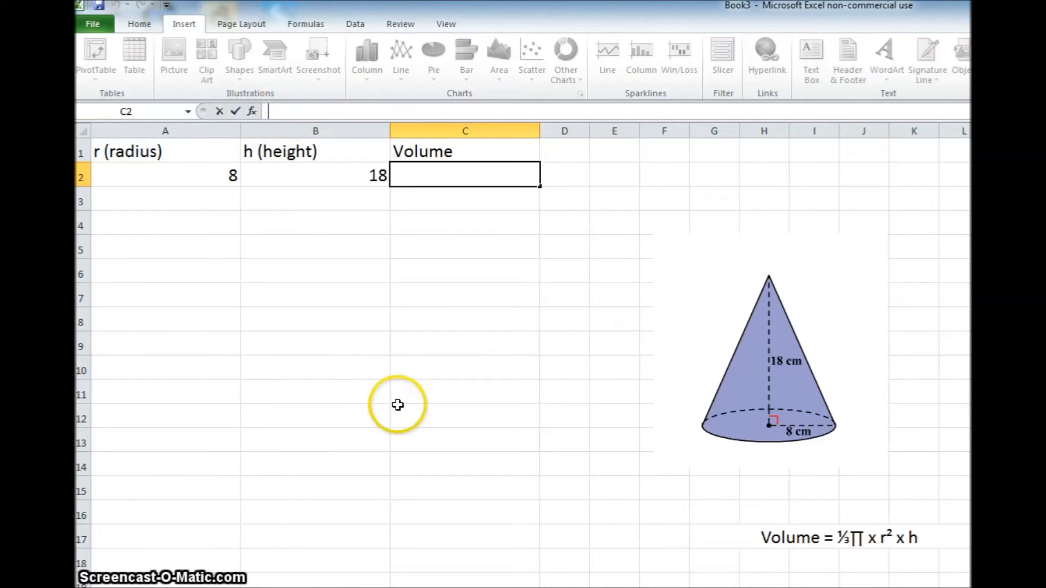
Type an equals sign in C2 to begin the volume formula
{"action": "type", "text": "="}
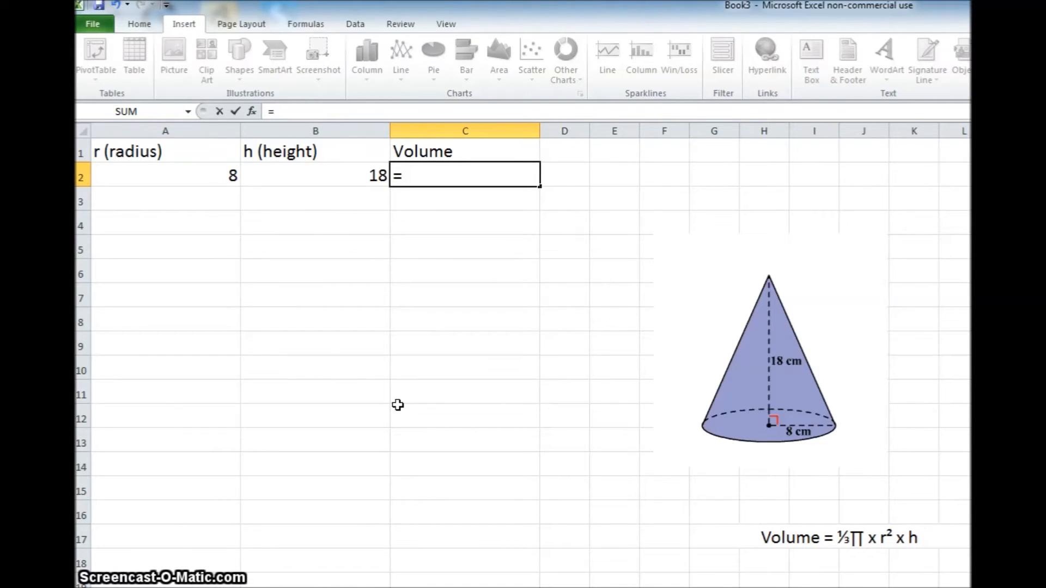
Type '=round((1/3)*PI()*' into C2 using ROUND and PI
{"action": "type", "text": "round"}
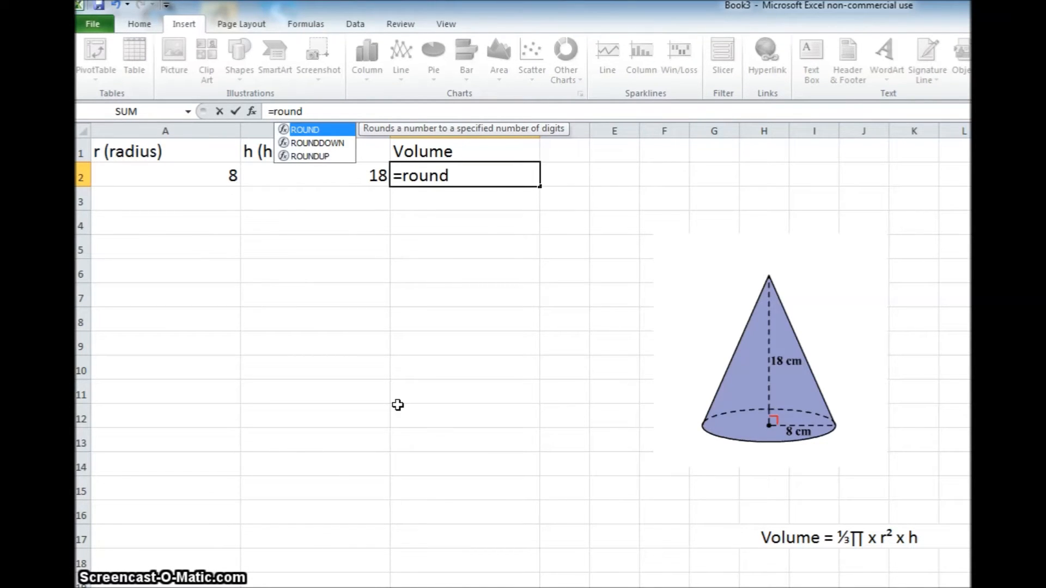
{"action": "type", "text": "(("}
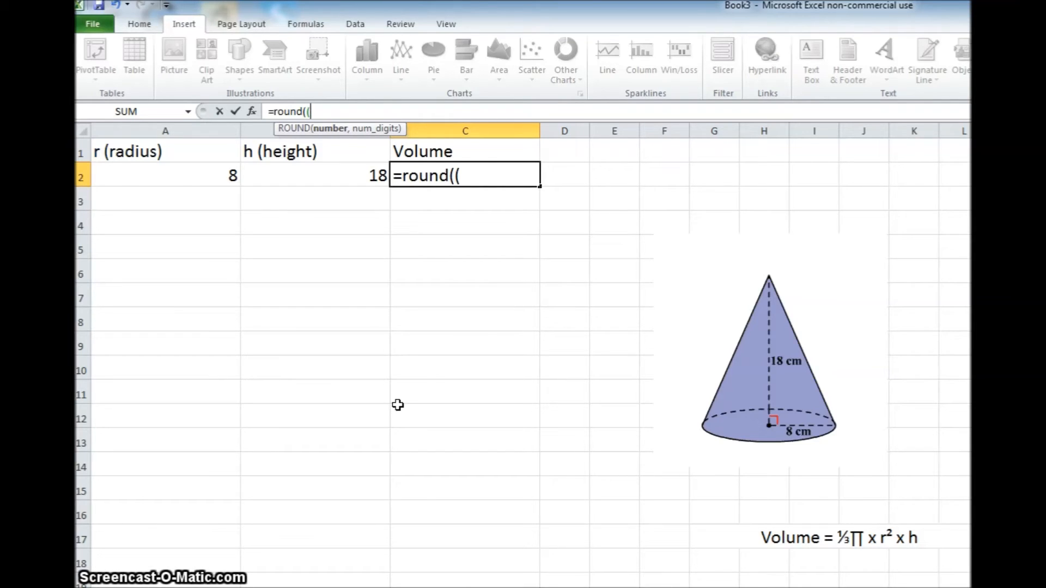
{"action": "type", "text": "1/"}
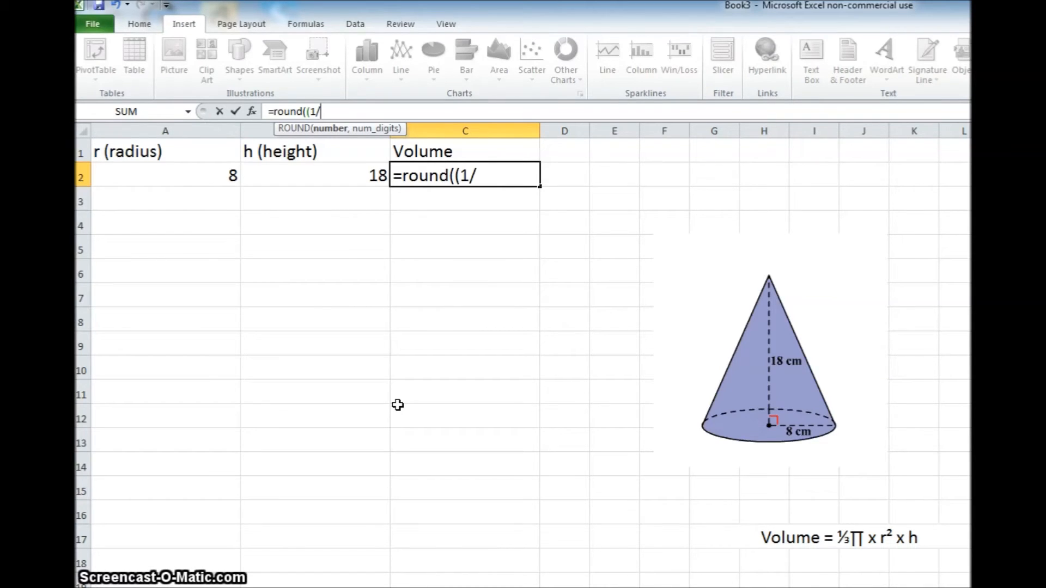
{"action": "type", "text": "3"}
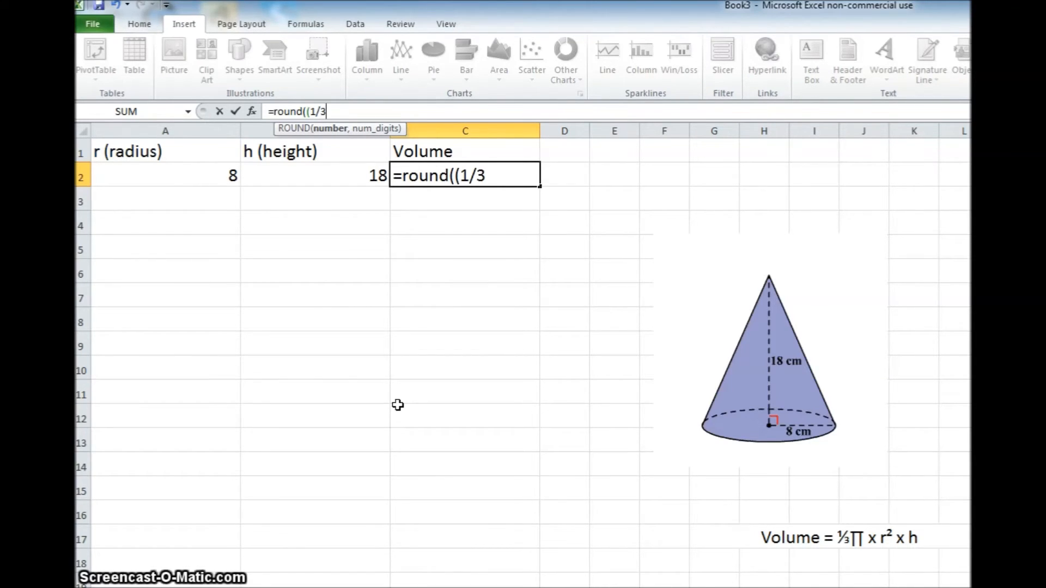
{"action": "type", "text": ")"}
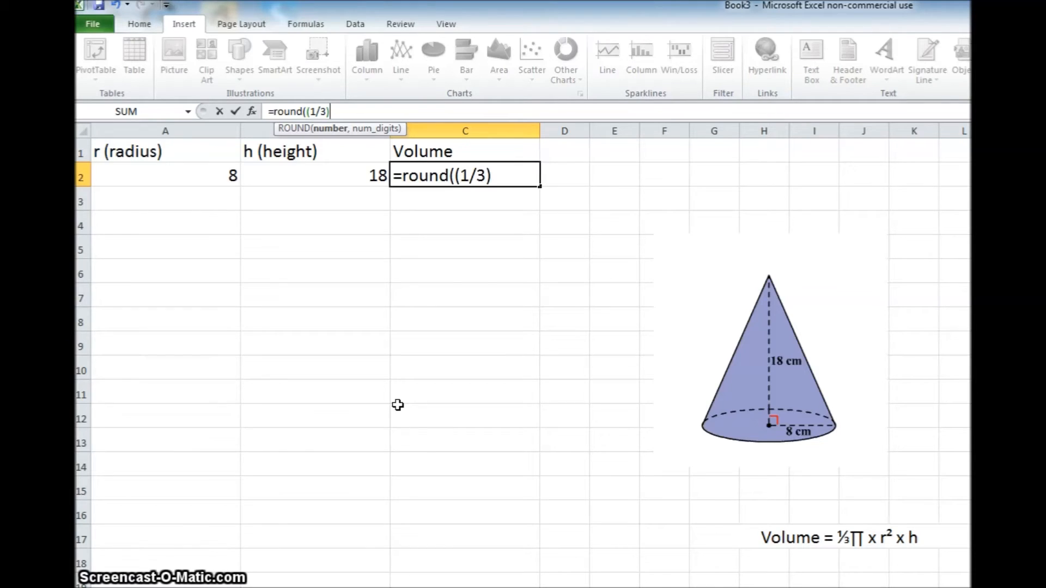
{"action": "type", "text": "*"}
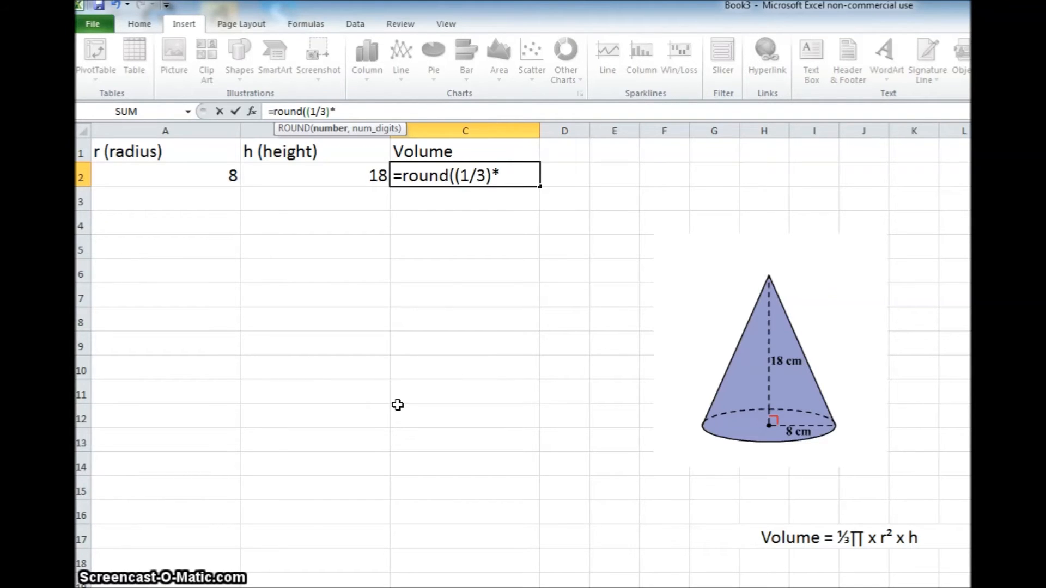
{"action": "type", "text": "PI"}
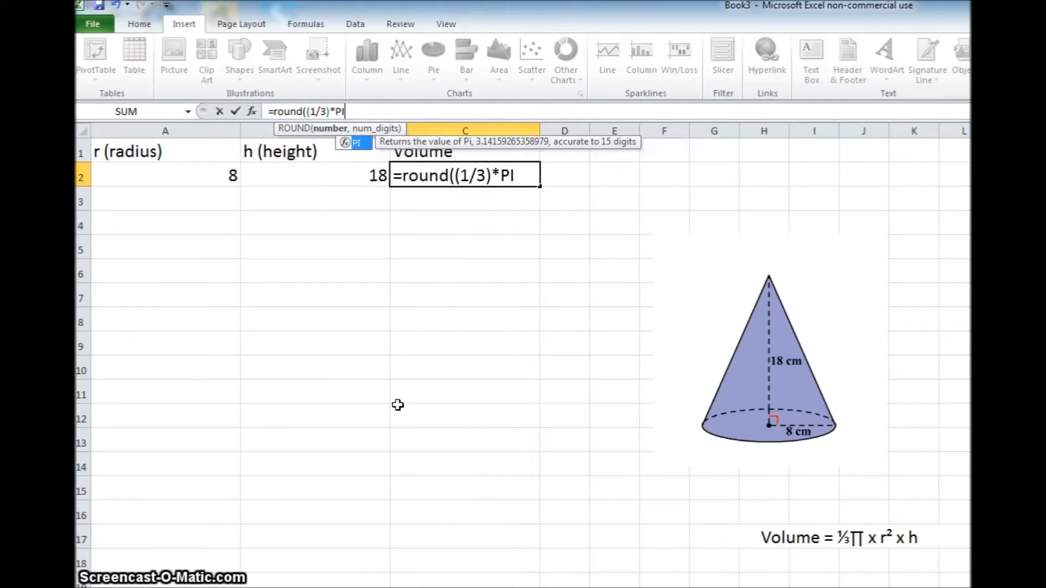
{"action": "type", "text": "()"}
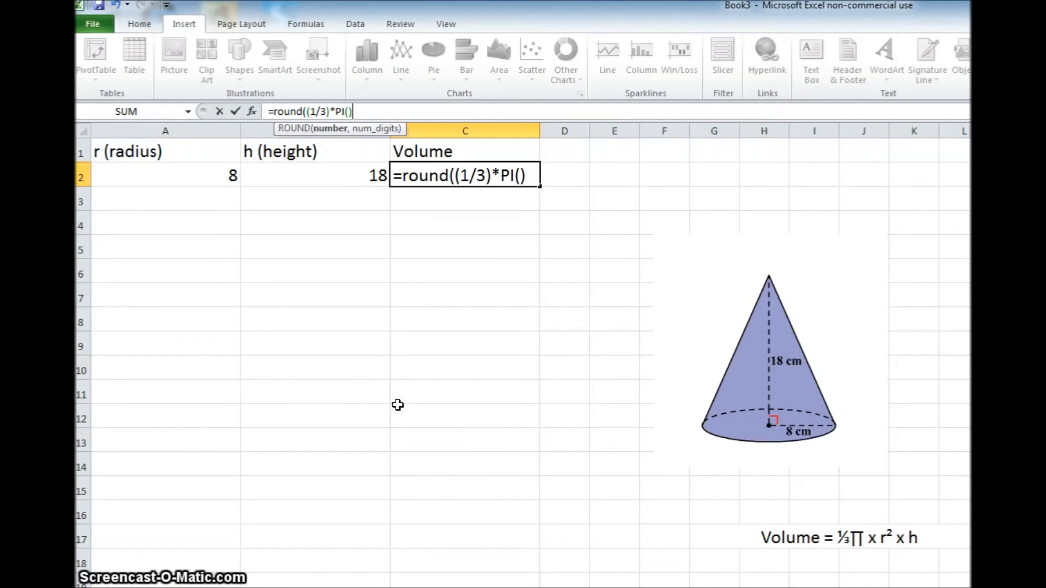
{"action": "type", "text": "*"}
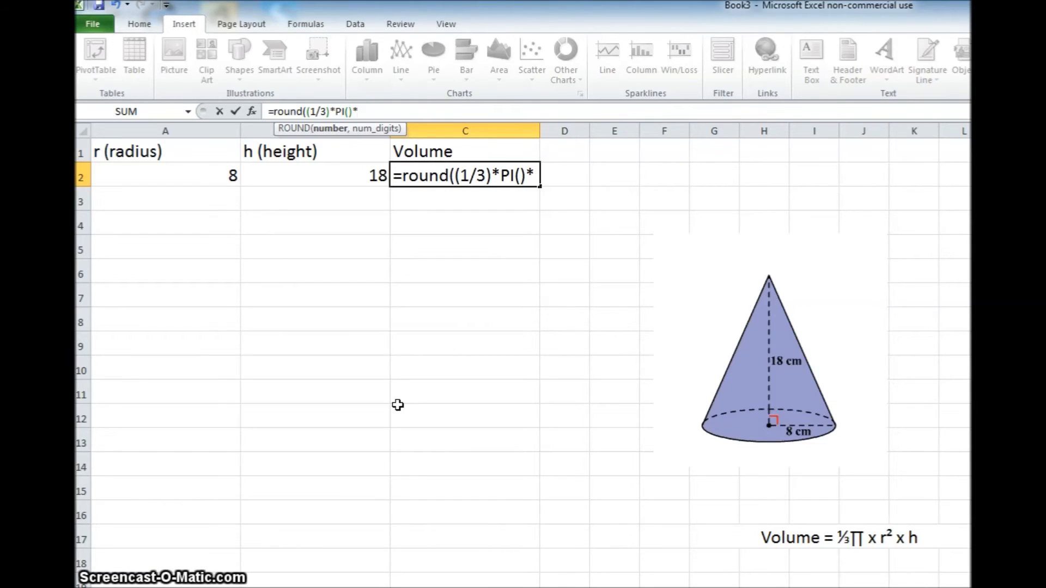
{"action": "mouse_move", "coordinate": [189, 175]}
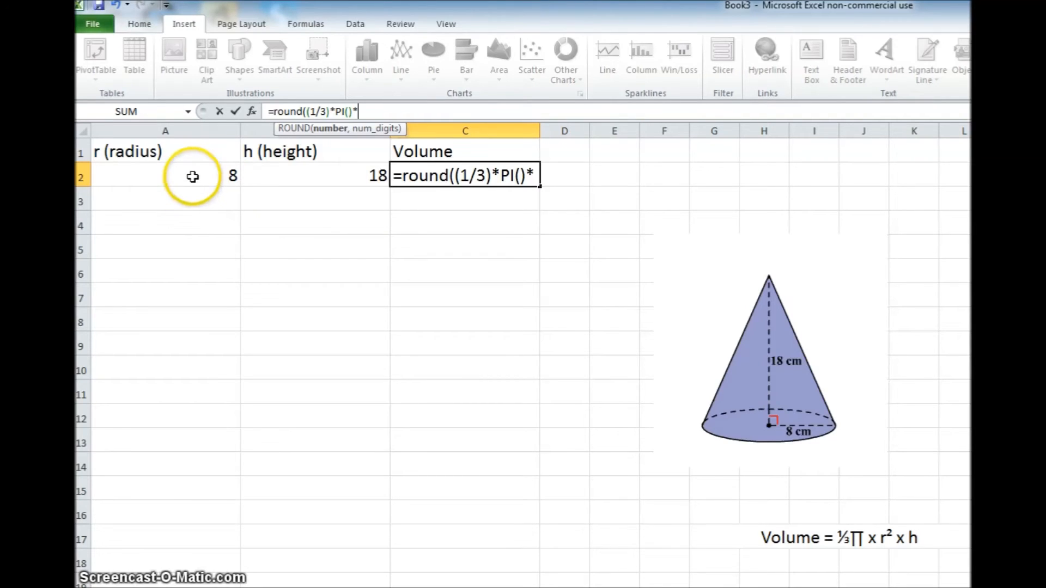
Add A2^2 to the C2 formula, squaring the radius
{"action": "left_click", "coordinate": [157, 176]}
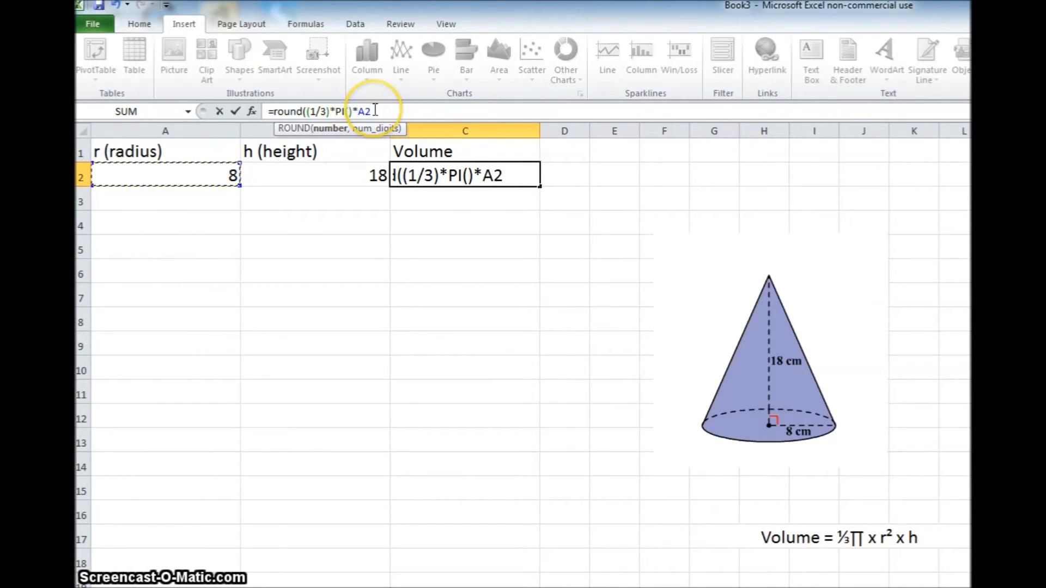
{"action": "mouse_move", "coordinate": [412, 187]}
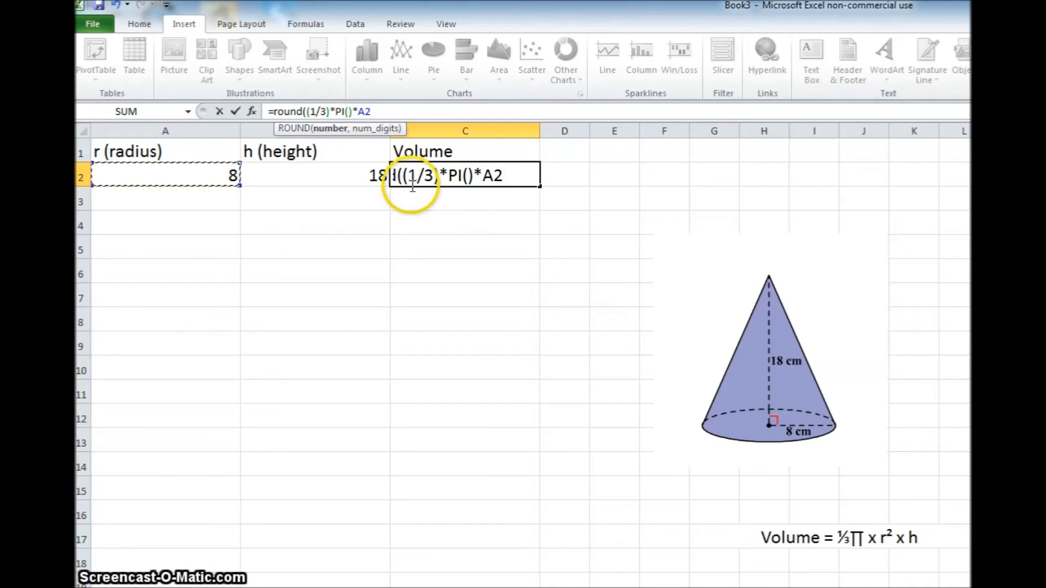
{"action": "mouse_move", "coordinate": [446, 226]}
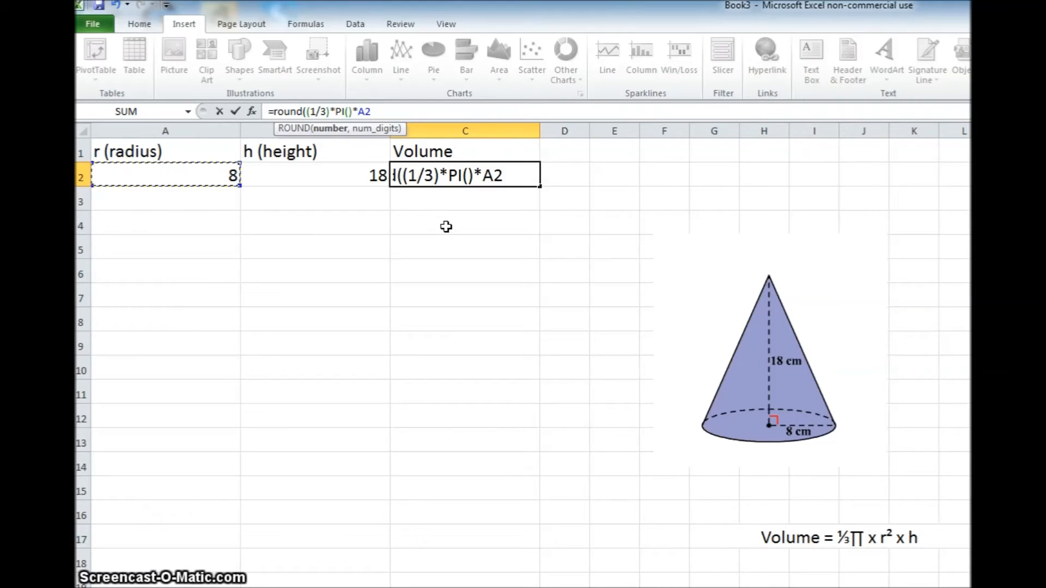
{"action": "left_click", "coordinate": [215, 185]}
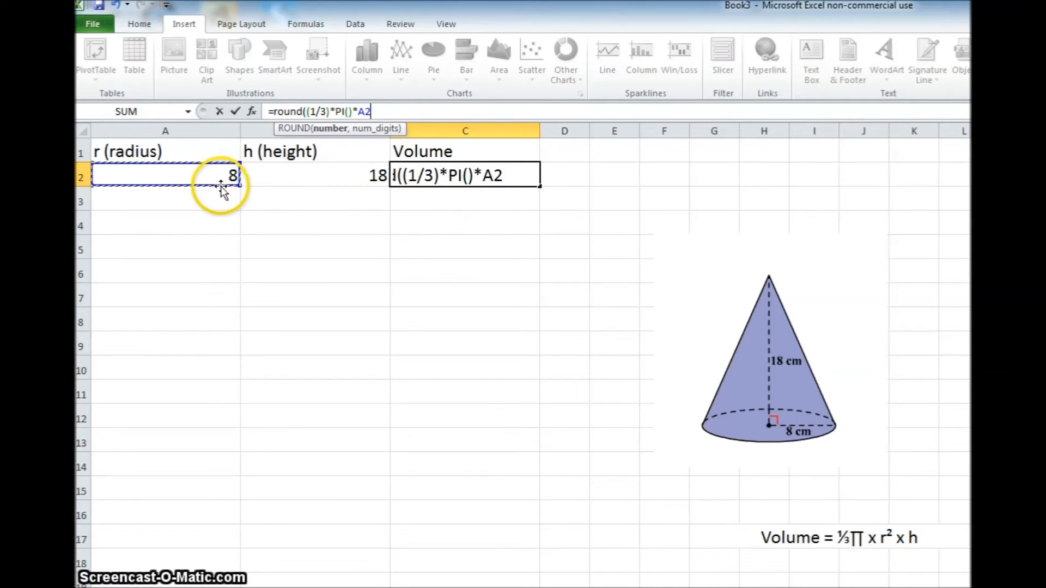
{"action": "mouse_move", "coordinate": [453, 307]}
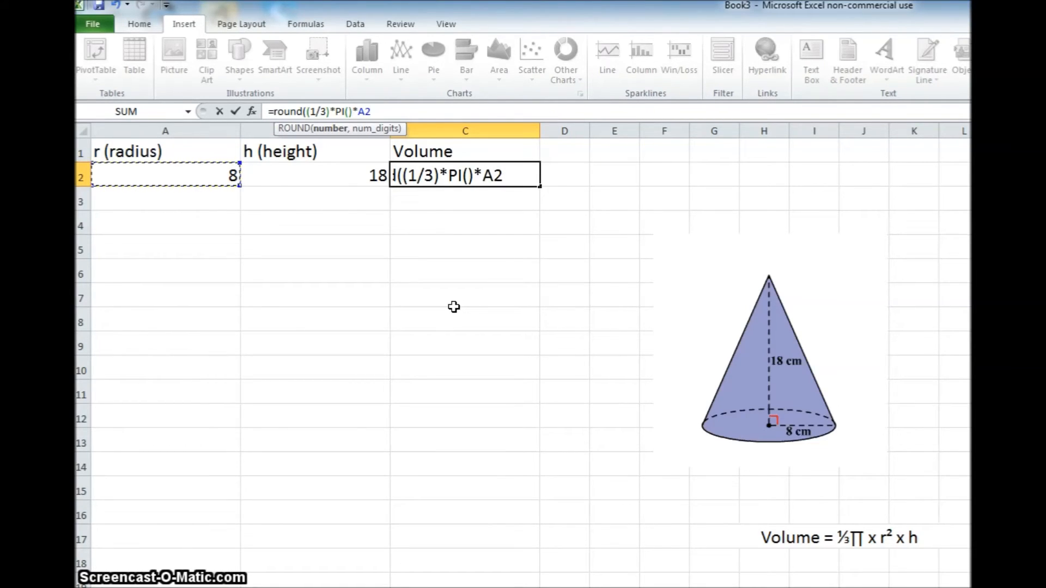
{"action": "type", "text": "^"}
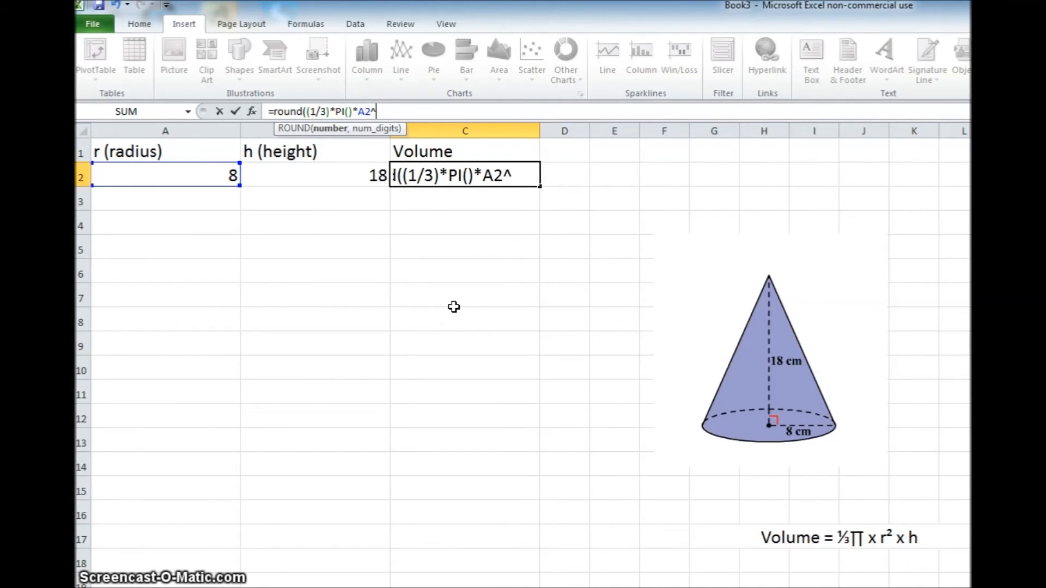
{"action": "type", "text": "2"}
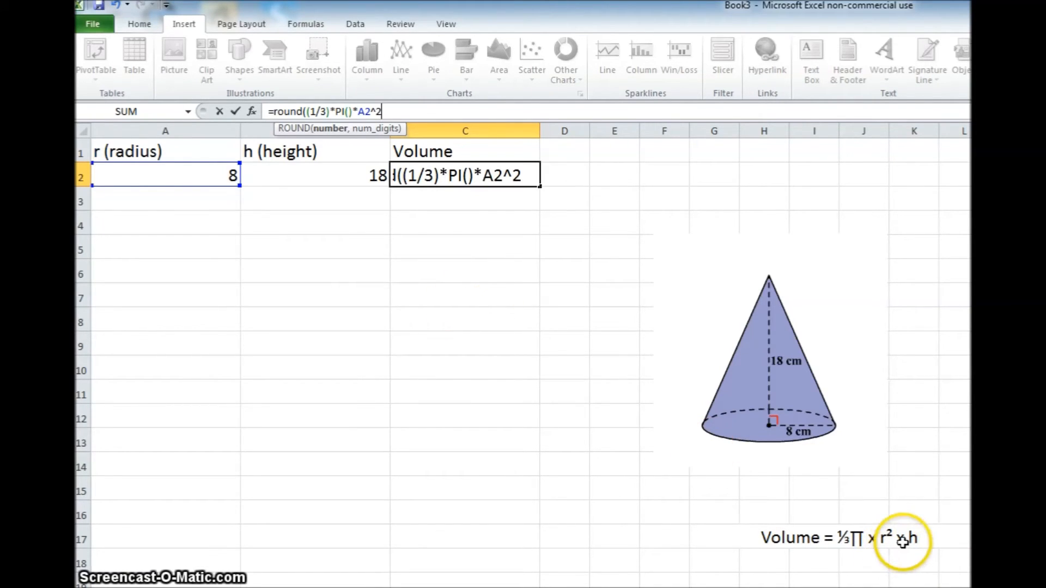
{"action": "mouse_move", "coordinate": [519, 244]}
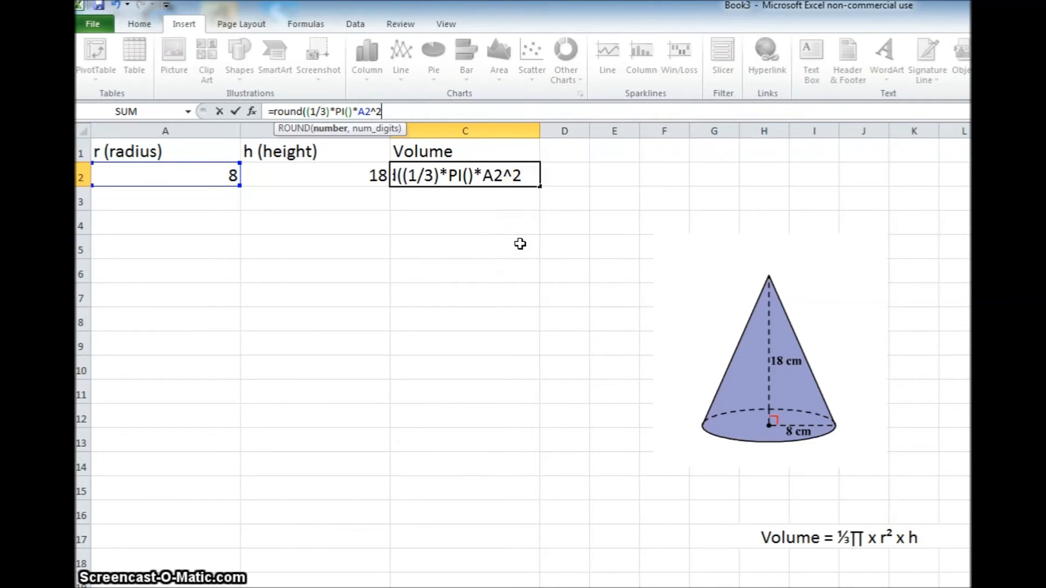
Complete the formula with *B2,0) to round the volume to whole numbers
{"action": "type", "text": "*"}
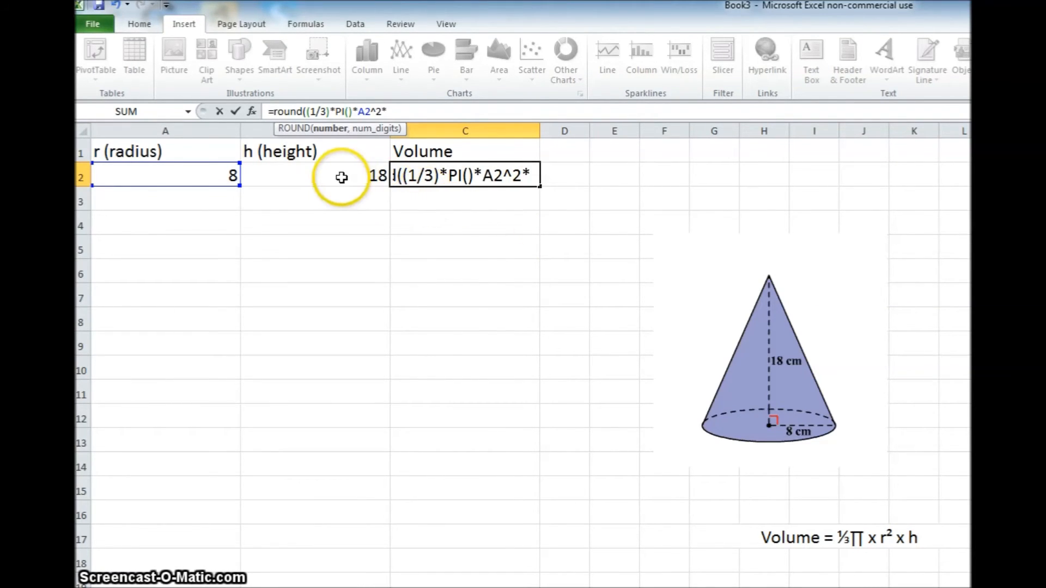
{"action": "left_click", "coordinate": [341, 176]}
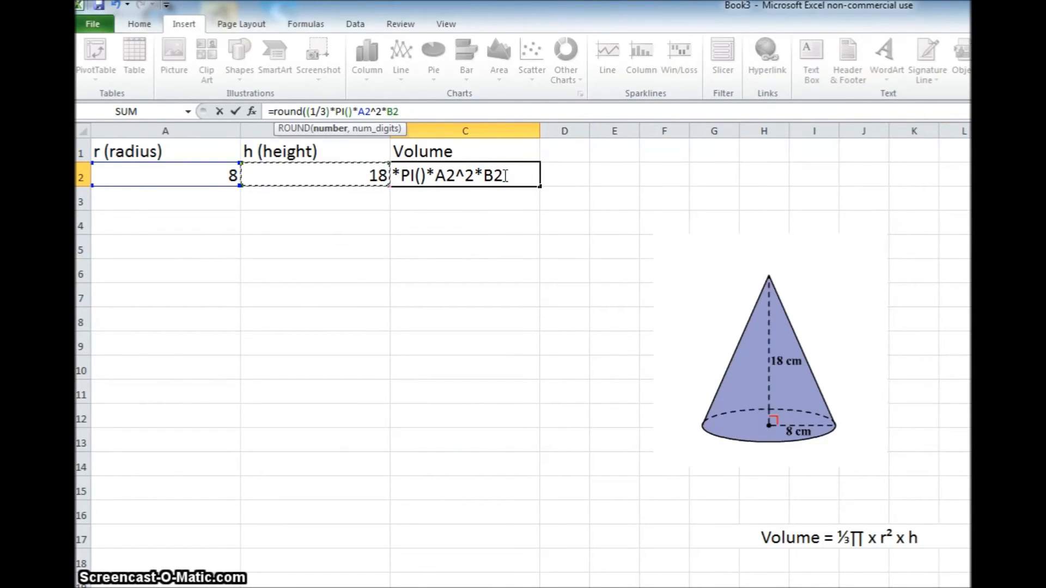
{"action": "type", "text": ","}
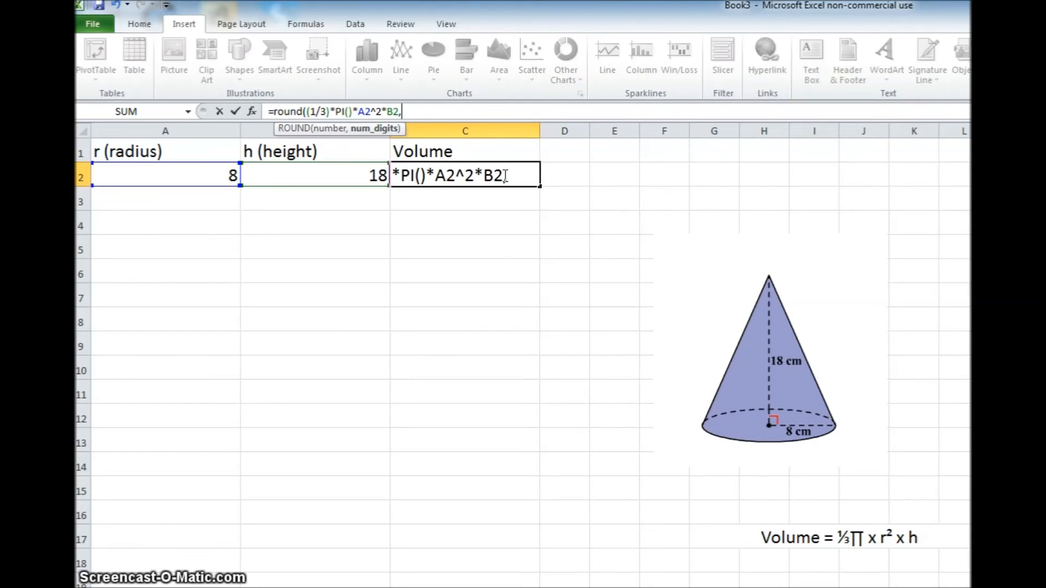
{"action": "type", "text": "0"}
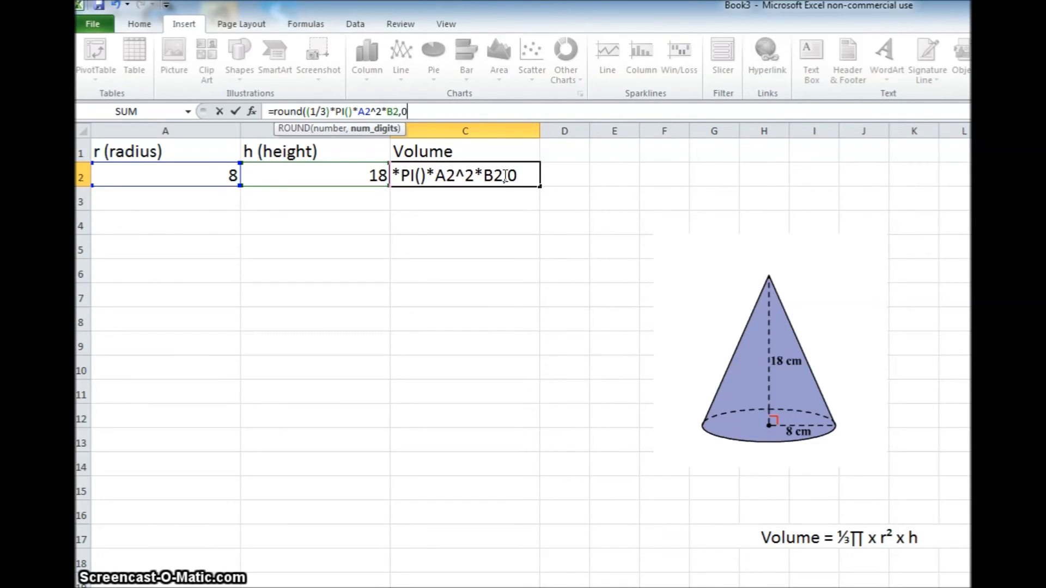
{"action": "type", "text": ")"}
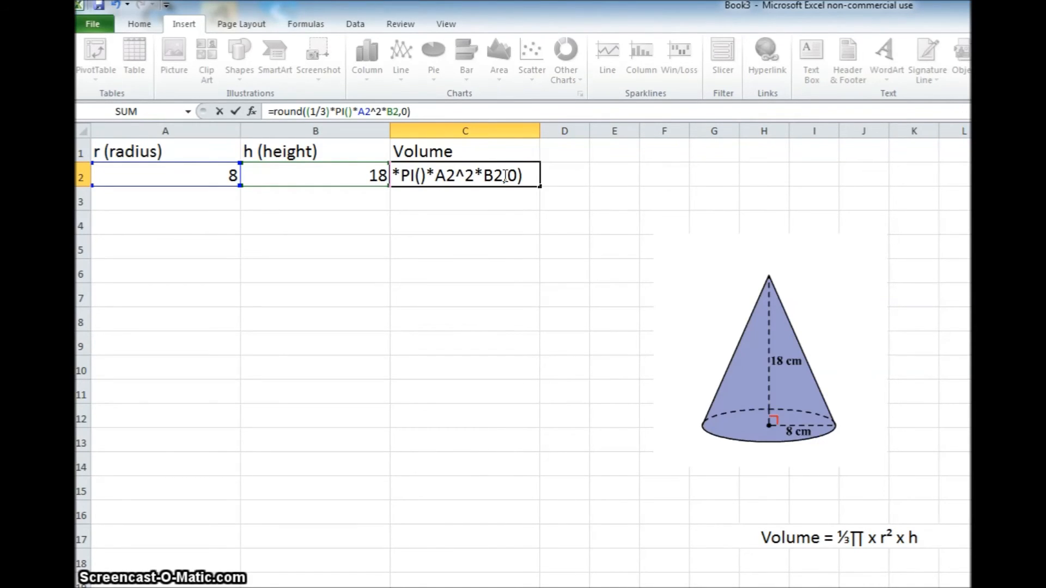
Commit =ROUND((1/3)*PI()*A2^2*B2,0) in C2, showing 1206
{"action": "key", "text": "Enter"}
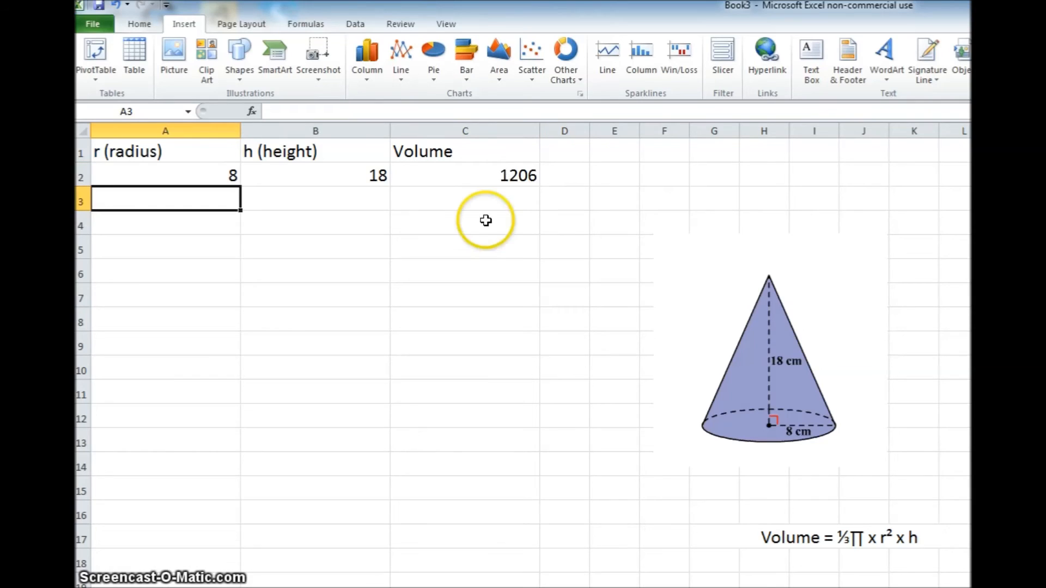
{"action": "mouse_move", "coordinate": [489, 180]}
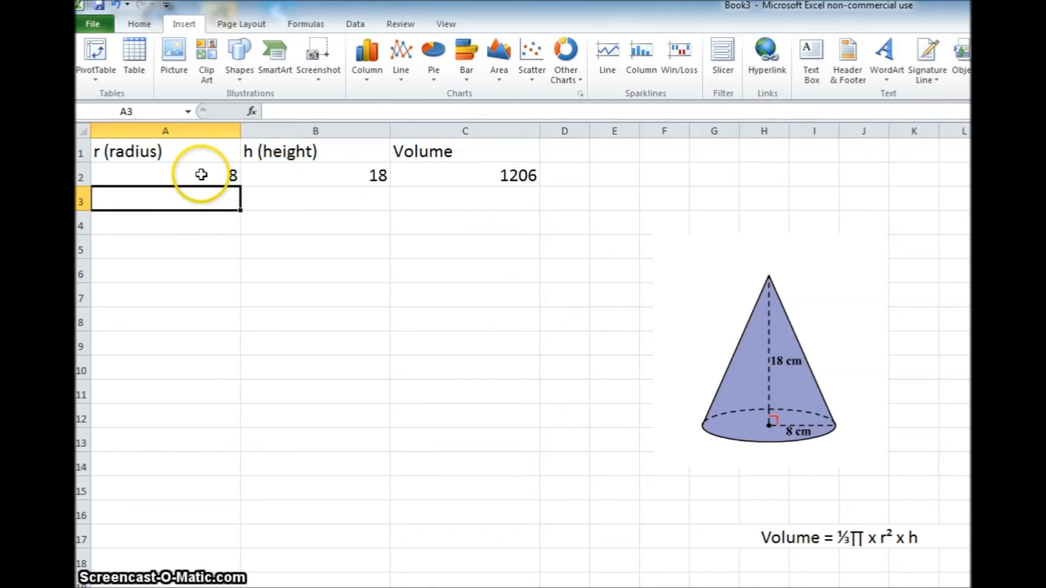
{"action": "mouse_move", "coordinate": [776, 459]}
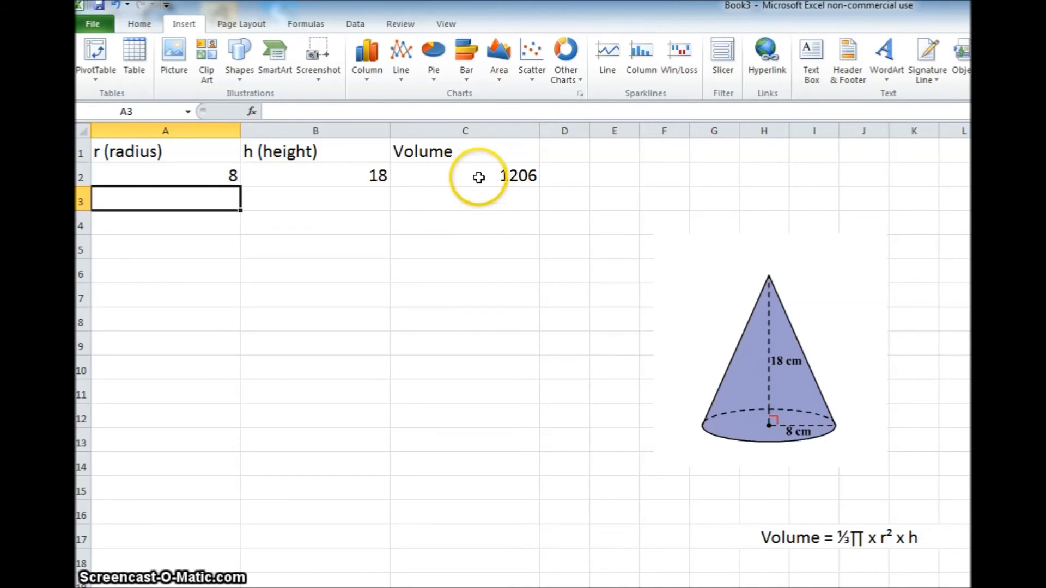
{"action": "mouse_move", "coordinate": [571, 176]}
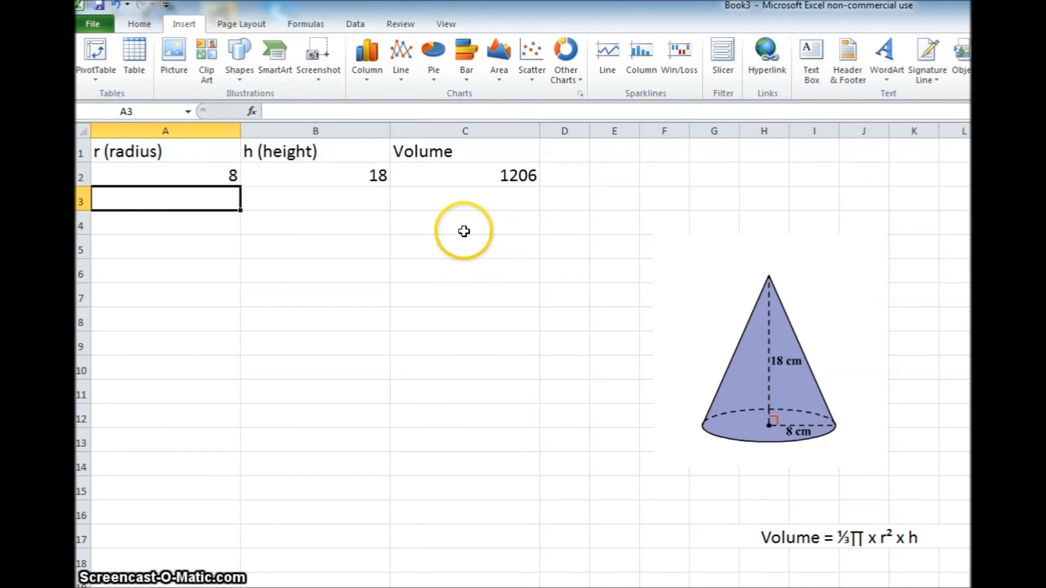
{"action": "mouse_move", "coordinate": [575, 346]}
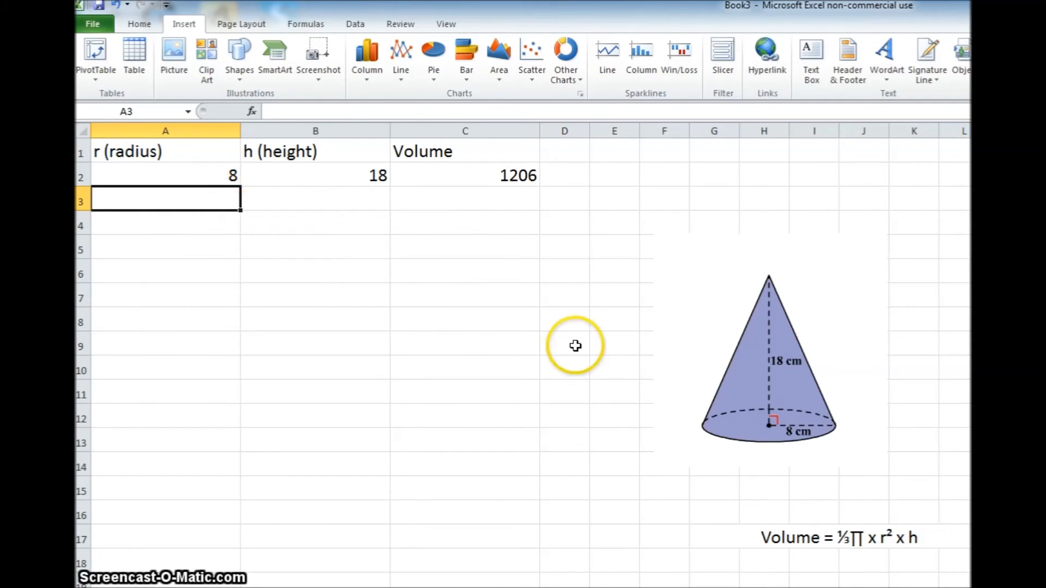
Enter radius 4 in A3 and height 10 in B3
{"action": "type", "text": "4"}
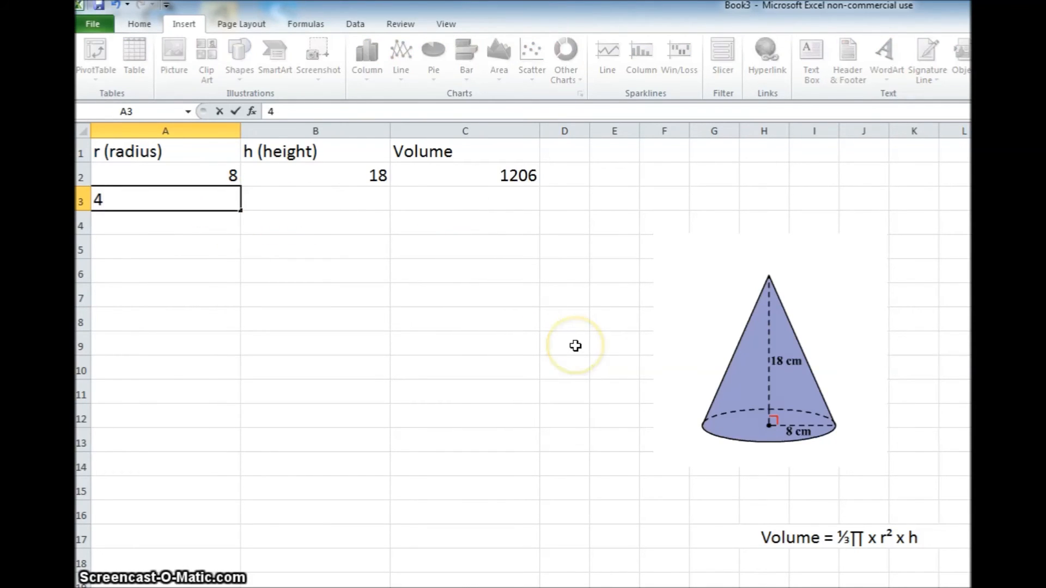
{"action": "key", "text": "Tab"}
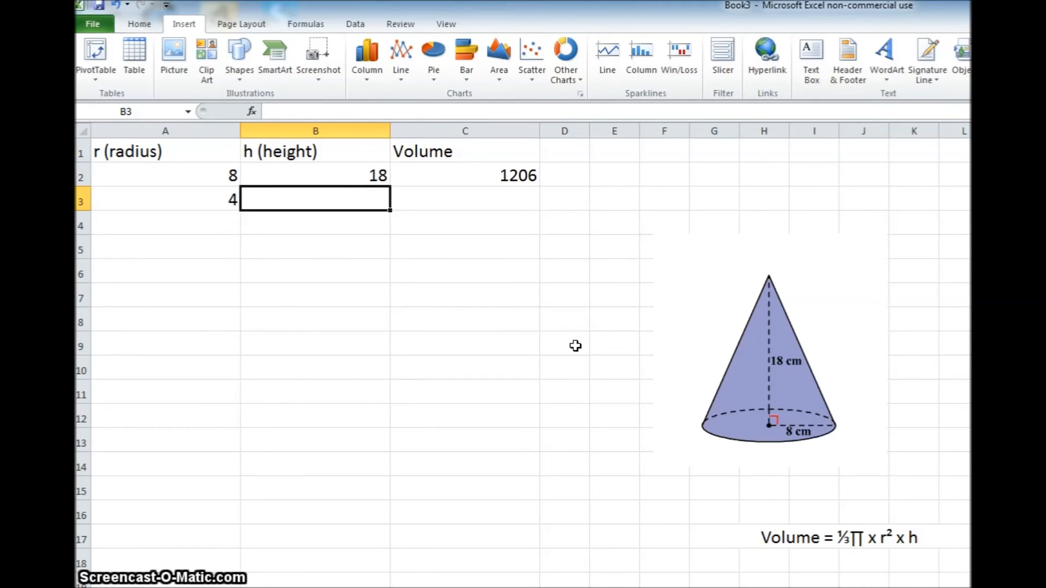
{"action": "type", "text": "10"}
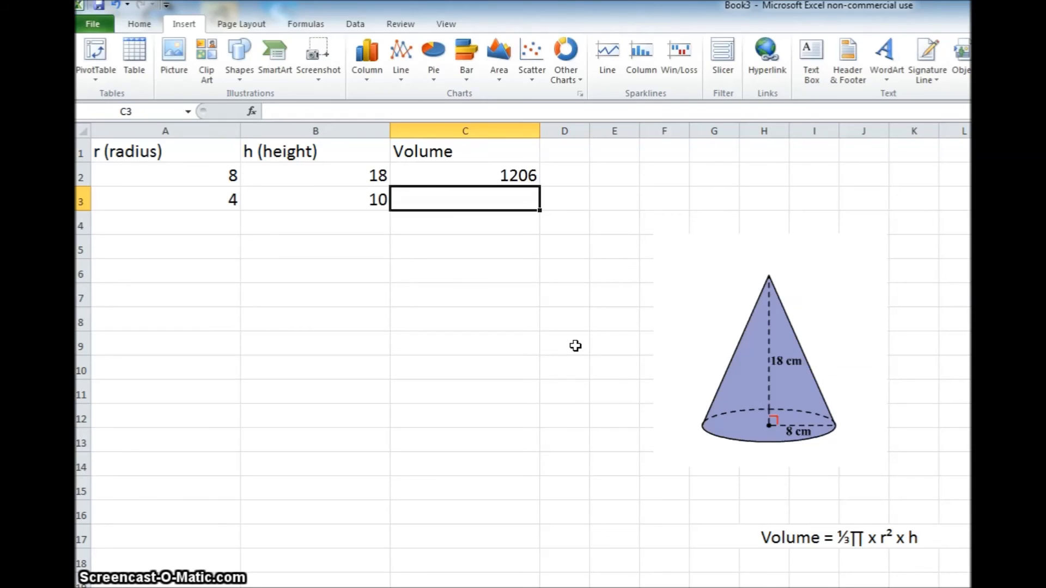
{"action": "mouse_move", "coordinate": [483, 213]}
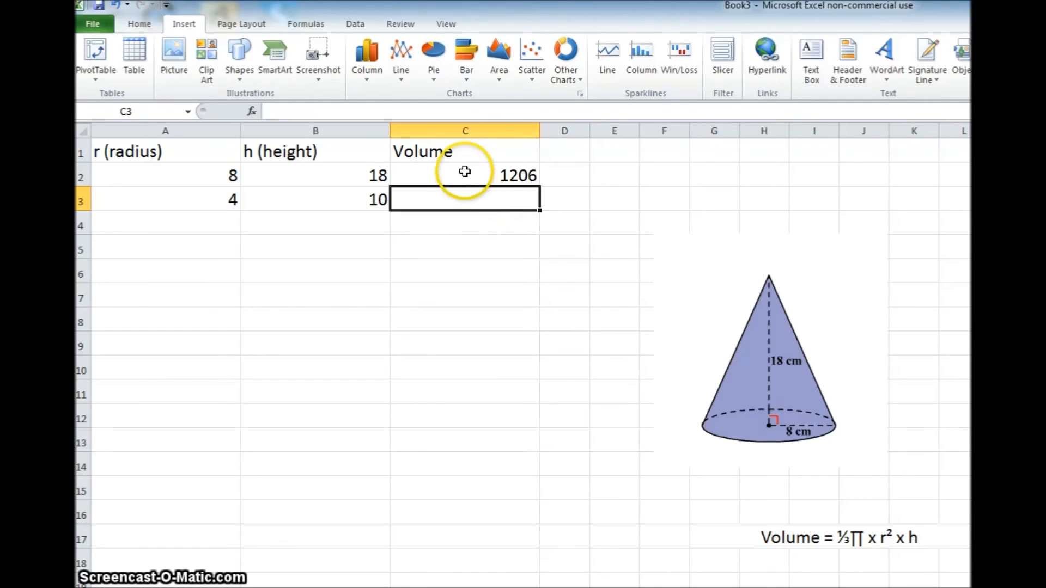
{"action": "left_click", "coordinate": [464, 175]}
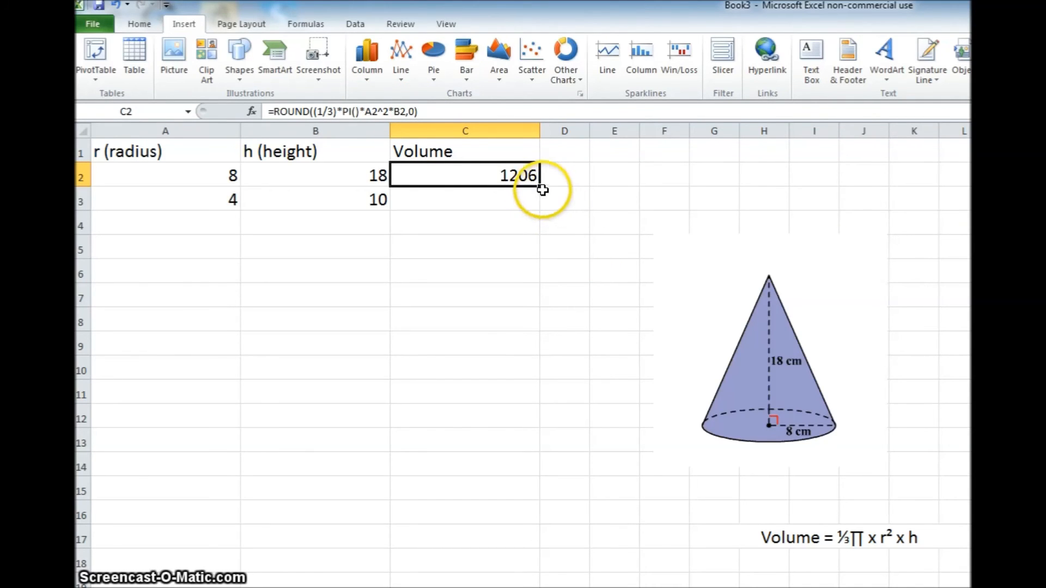
{"action": "mouse_move", "coordinate": [541, 187]}
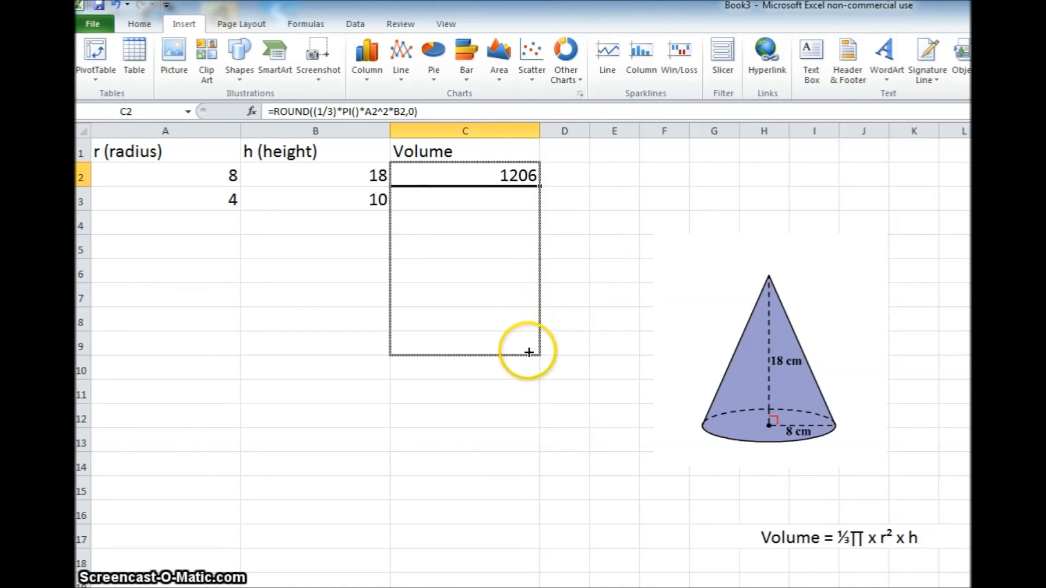
Fill C2's formula down to C10, giving 168 in C3, then deselect
{"action": "left_click_drag", "start_coordinate": [529, 350], "coordinate": [528, 370]}
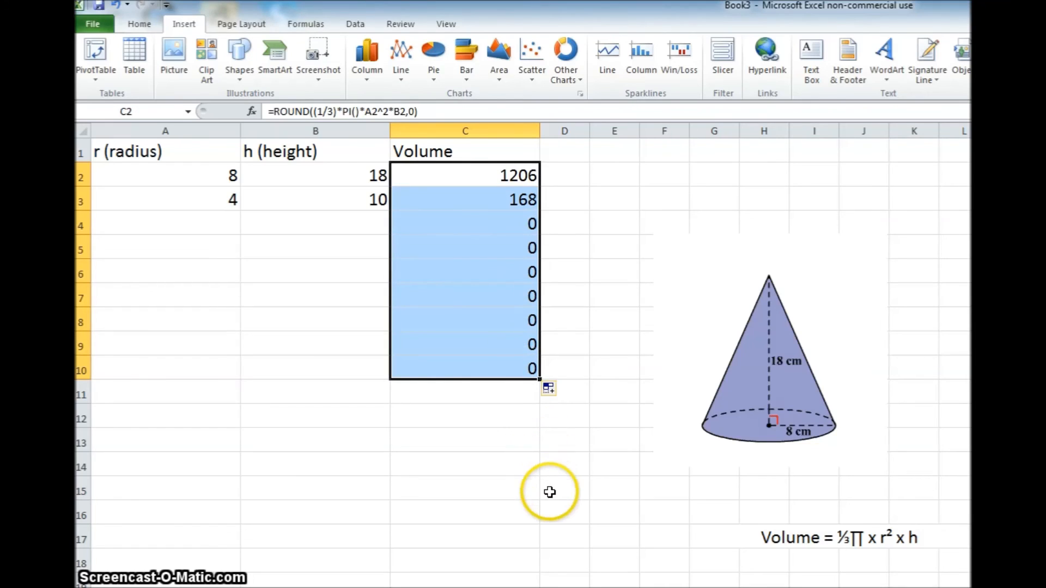
{"action": "mouse_move", "coordinate": [522, 315]}
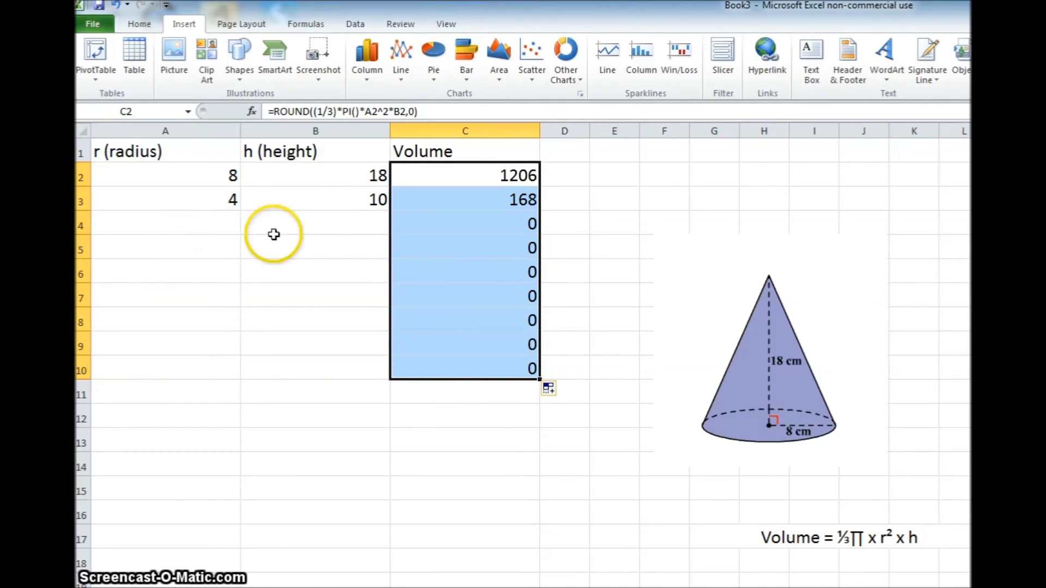
{"action": "mouse_move", "coordinate": [205, 246]}
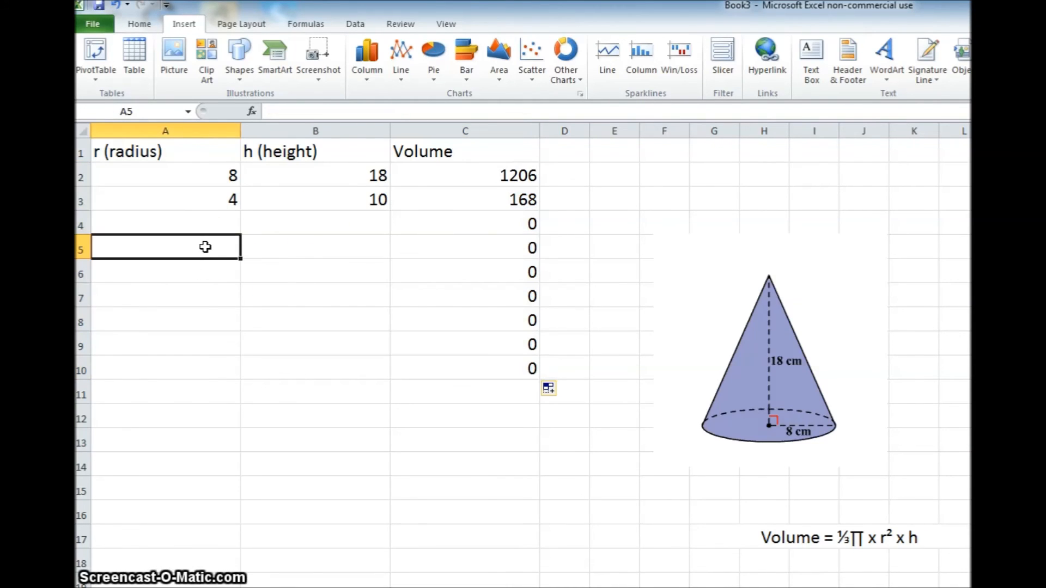
{"action": "left_click", "coordinate": [314, 246]}
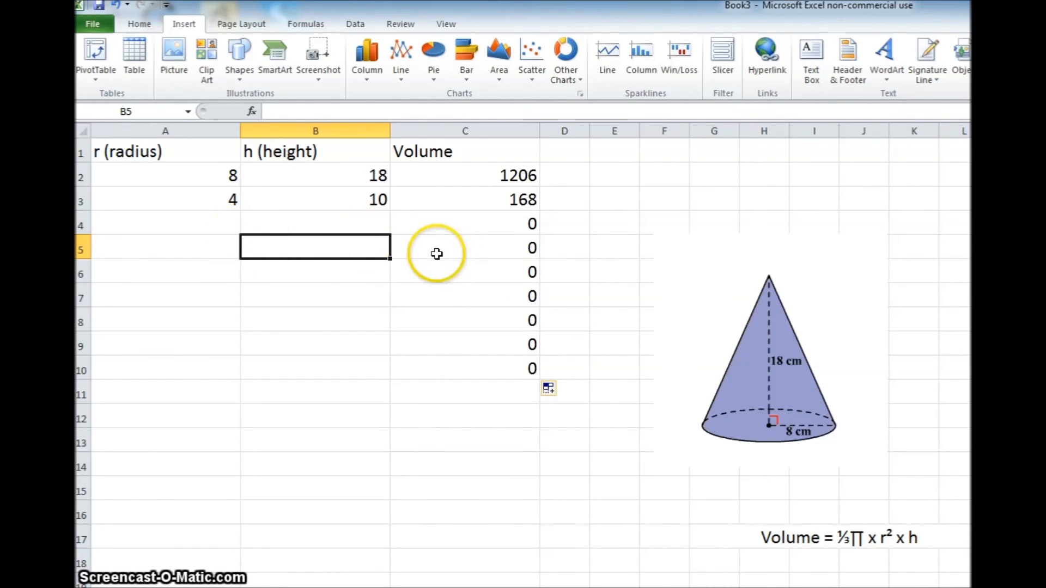
{"action": "mouse_move", "coordinate": [424, 254]}
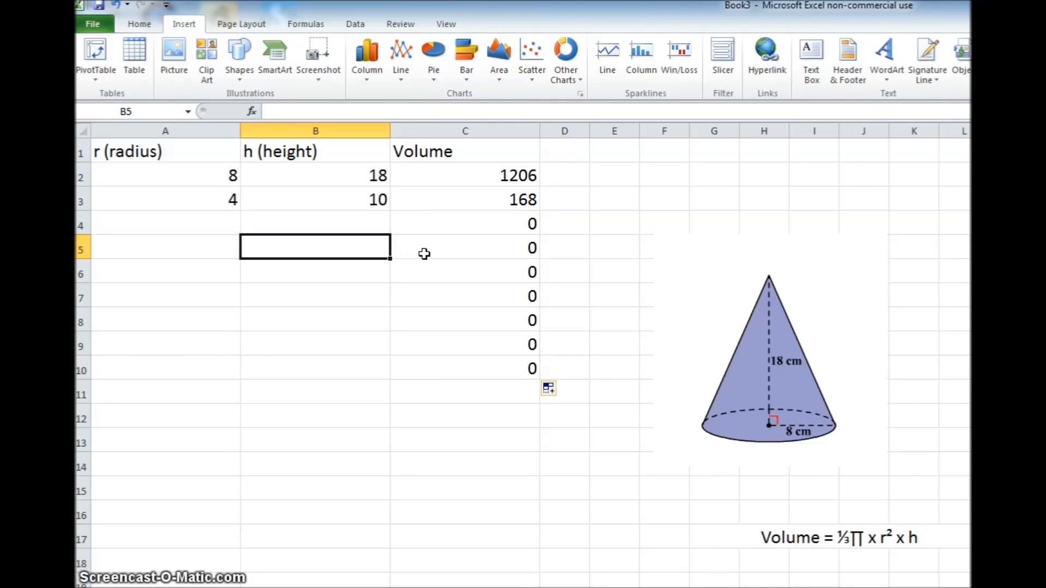
{"action": "mouse_move", "coordinate": [423, 368]}
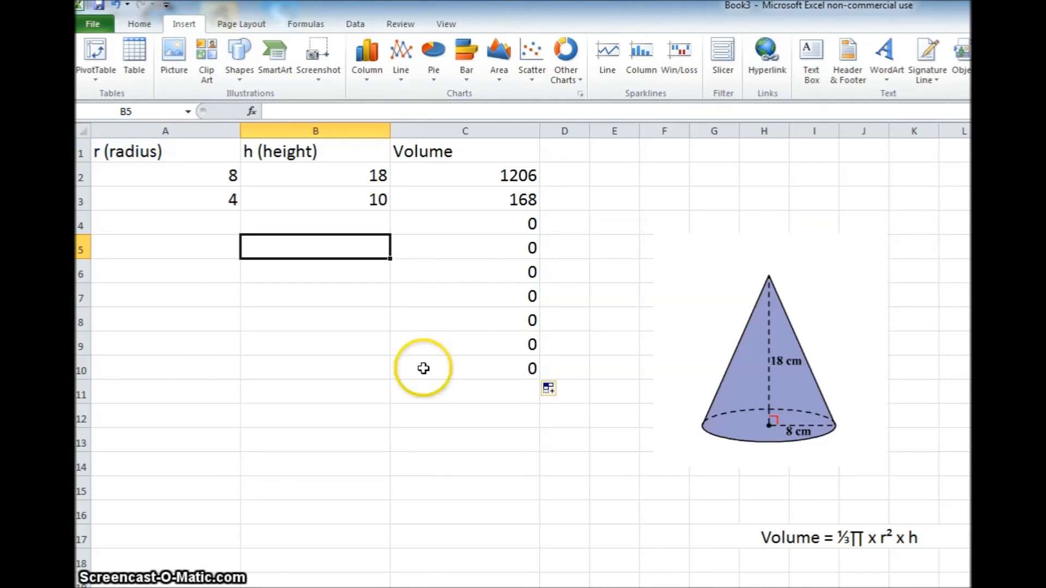